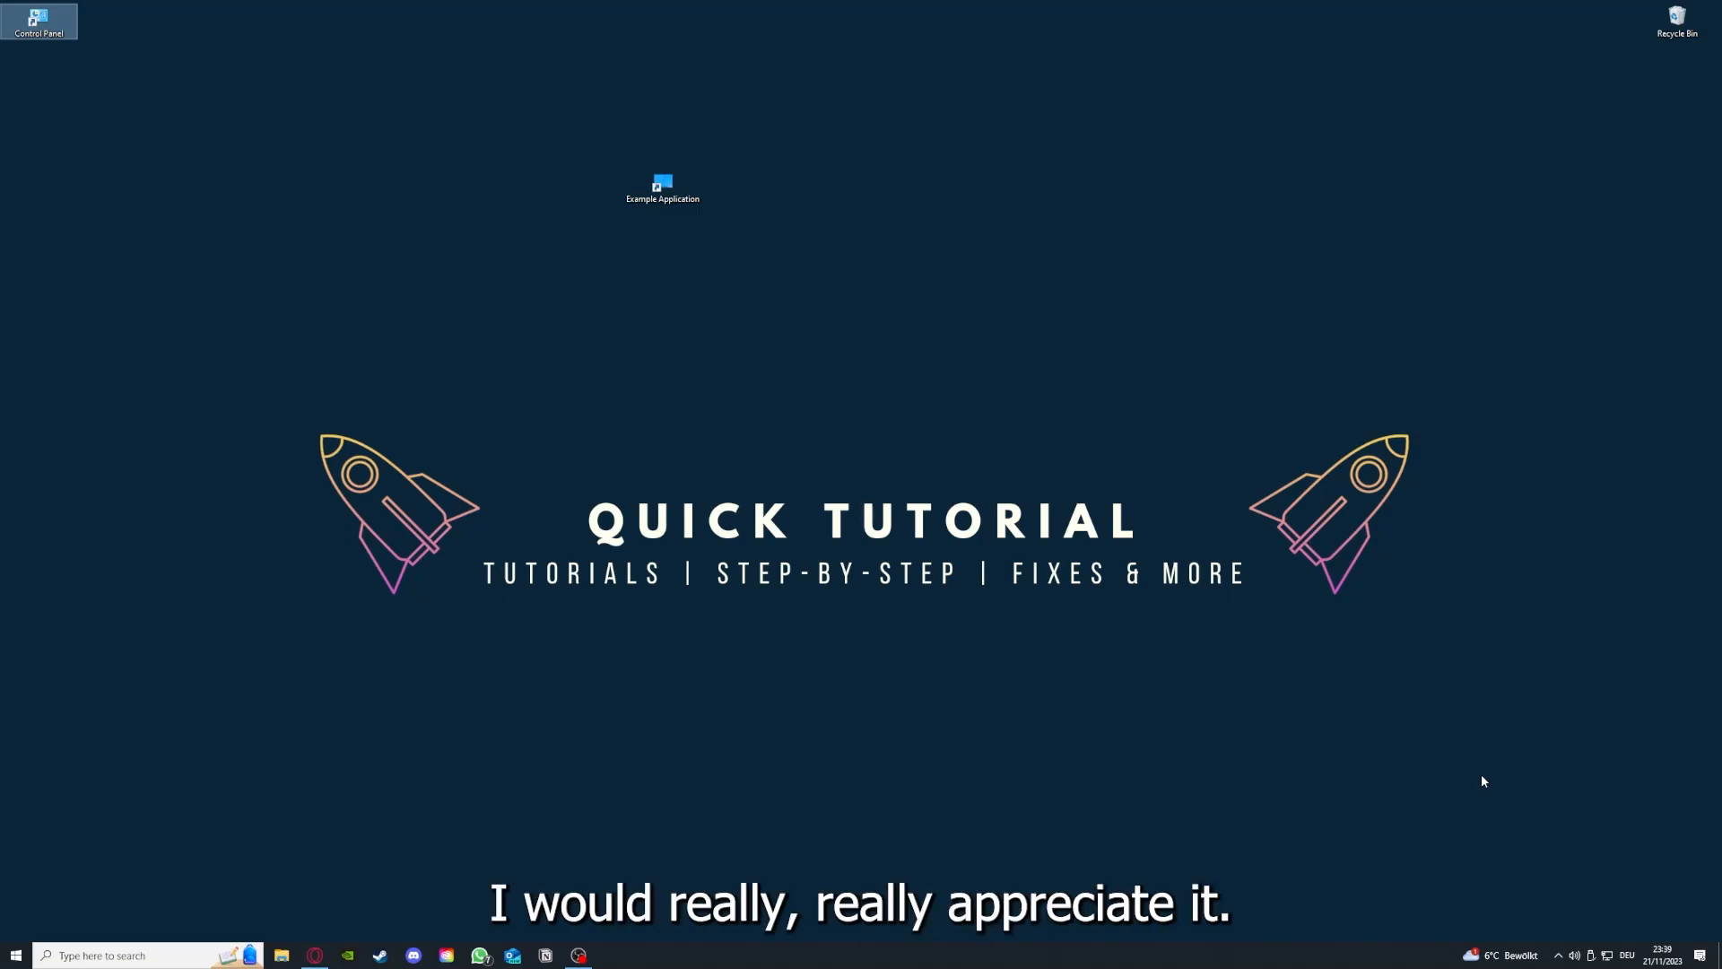
mouse_move(1221, 645)
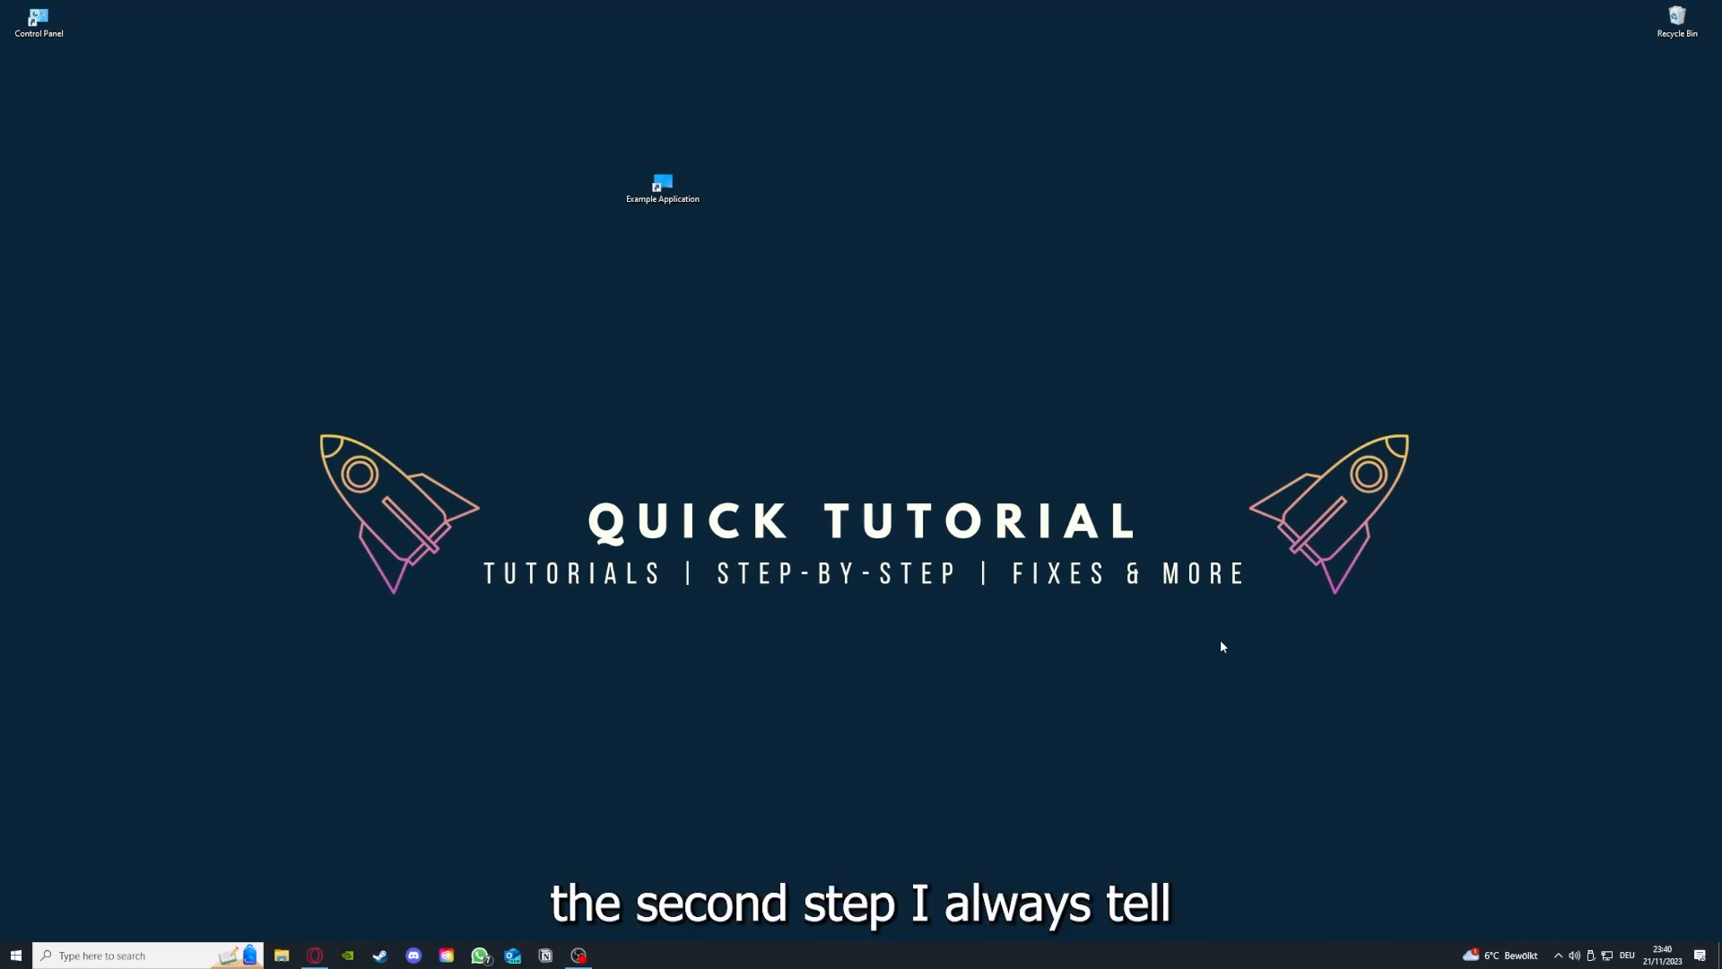
Close the Desktop folder window so only the desktop shortcuts remain.
click(662, 187)
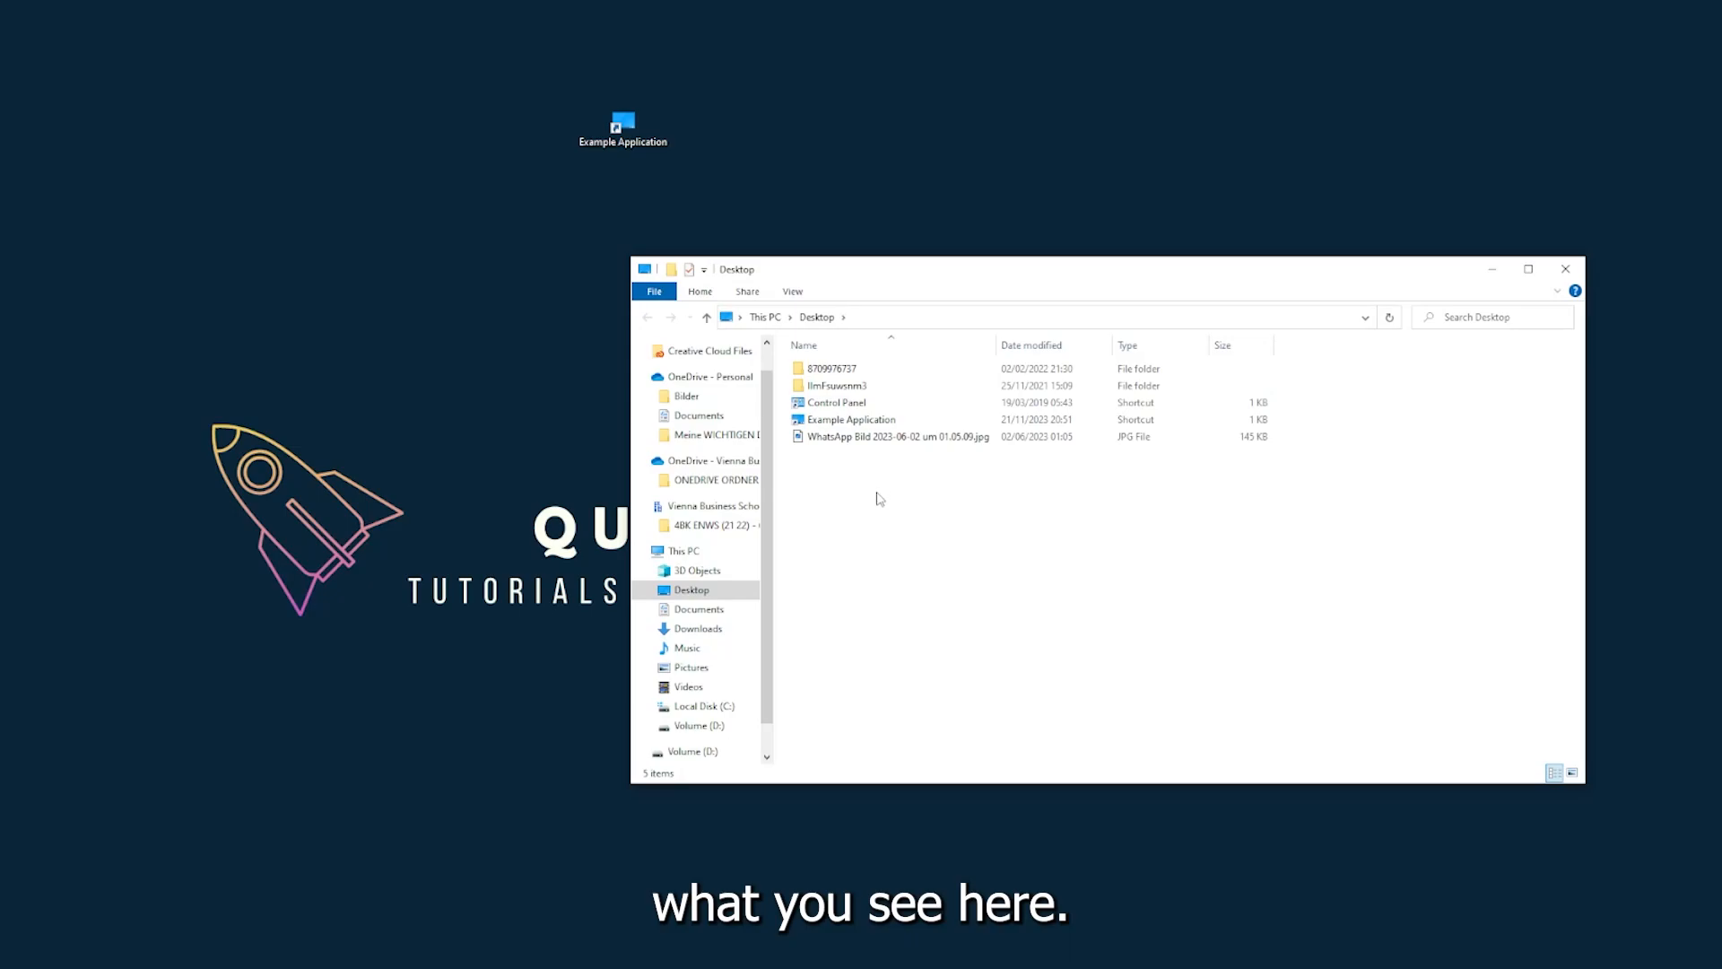
mouse_move(1401, 304)
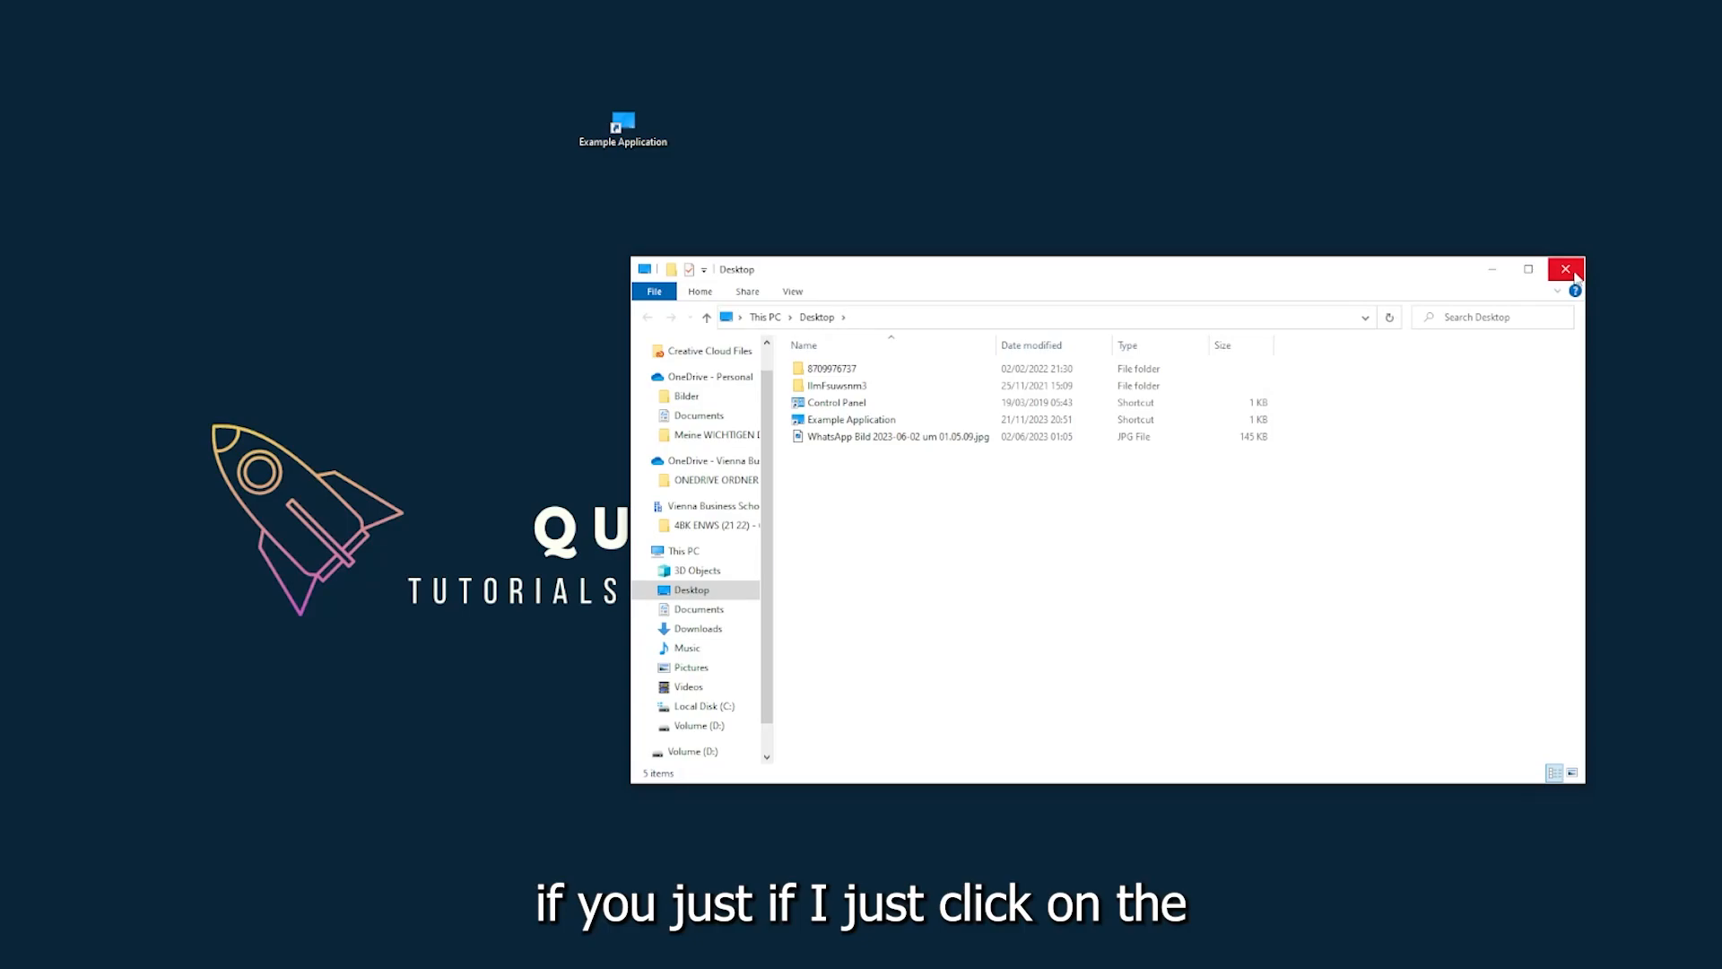
mouse_move(1568, 271)
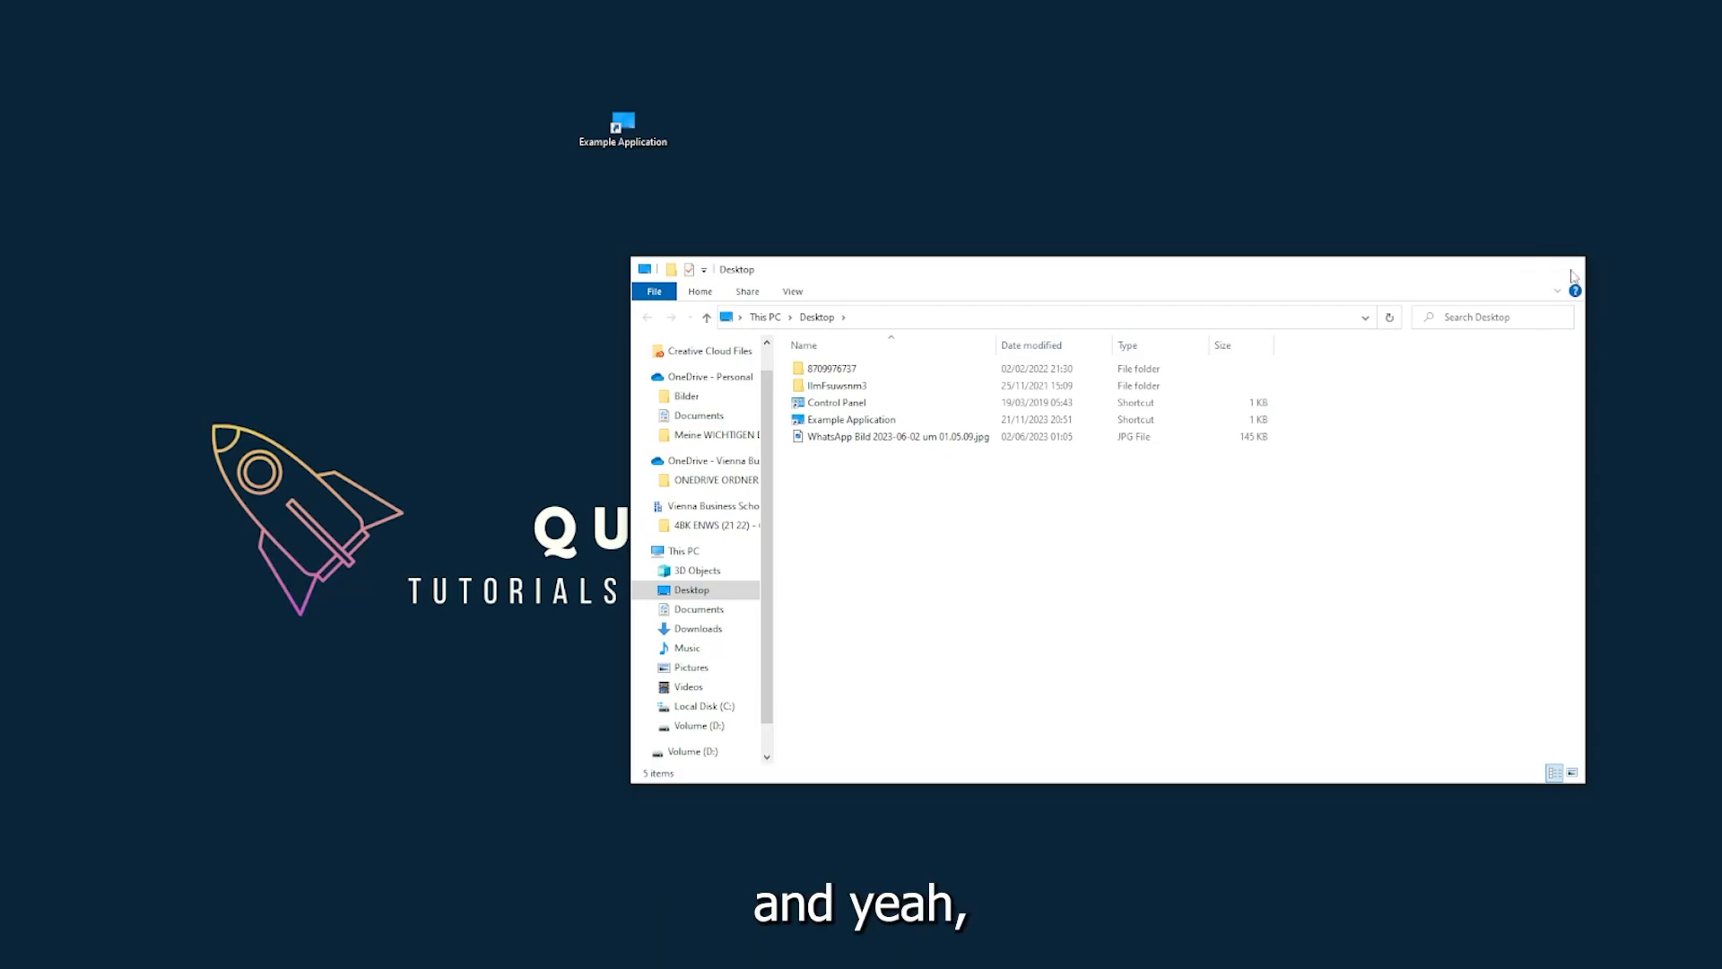
click(1573, 277)
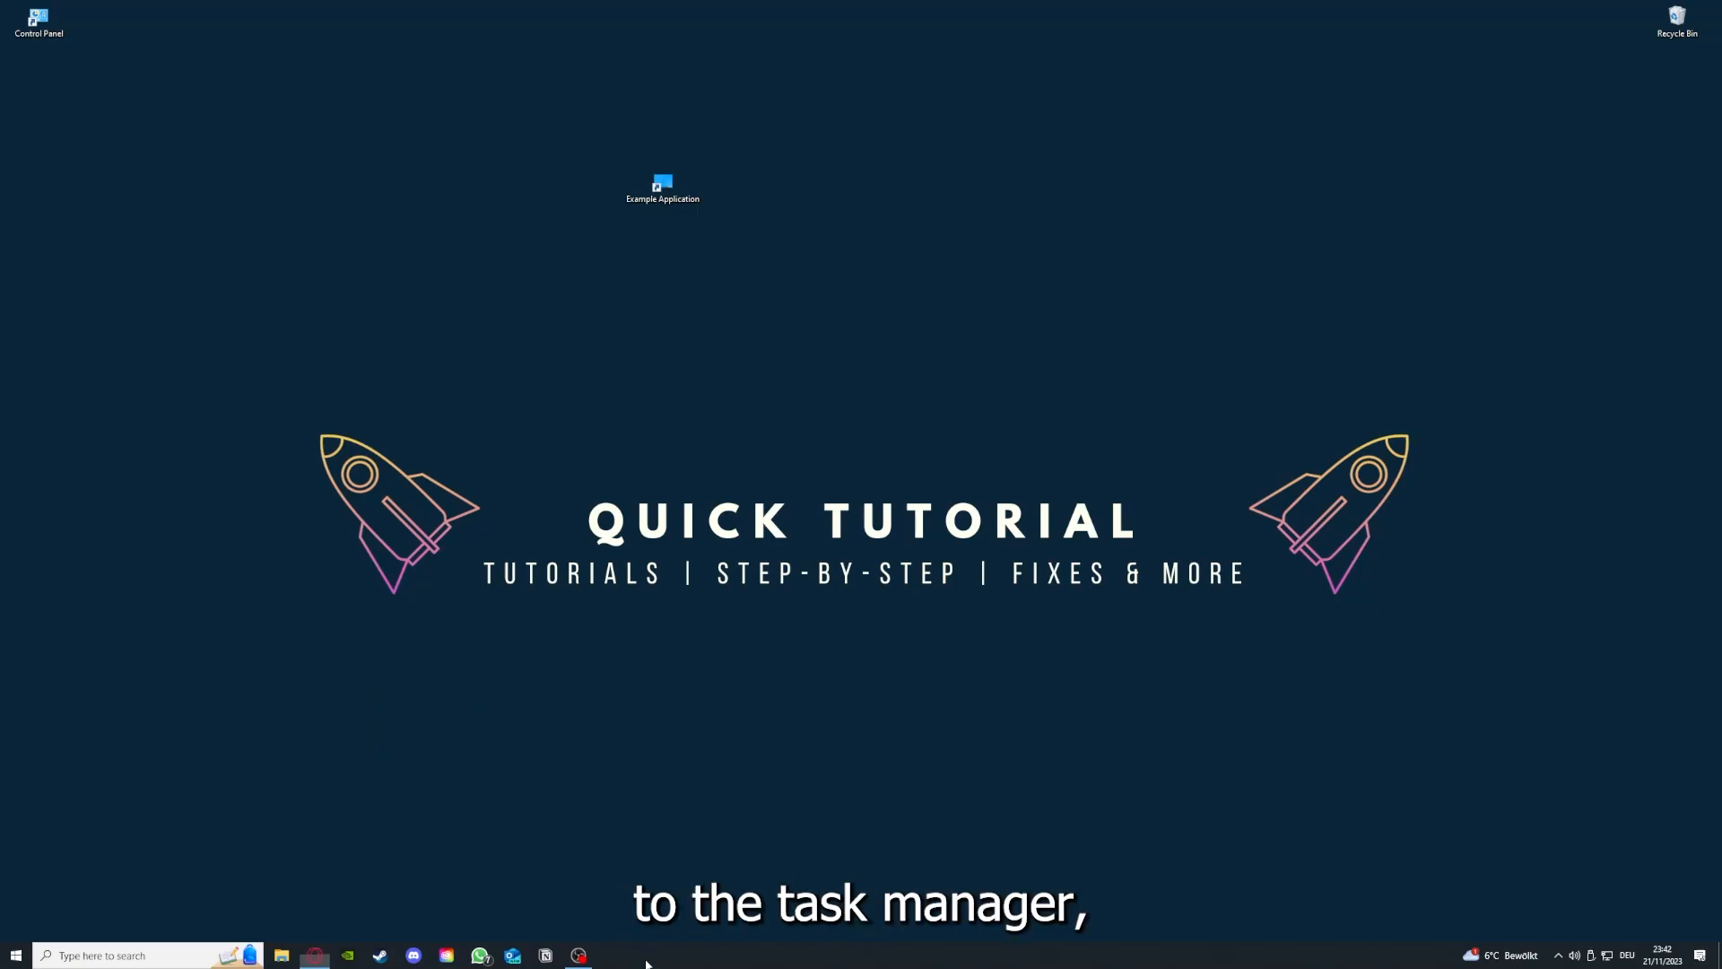
Launch Task Manager from the taskbar menu and end the Task Manager process itself.
right_click(646, 961)
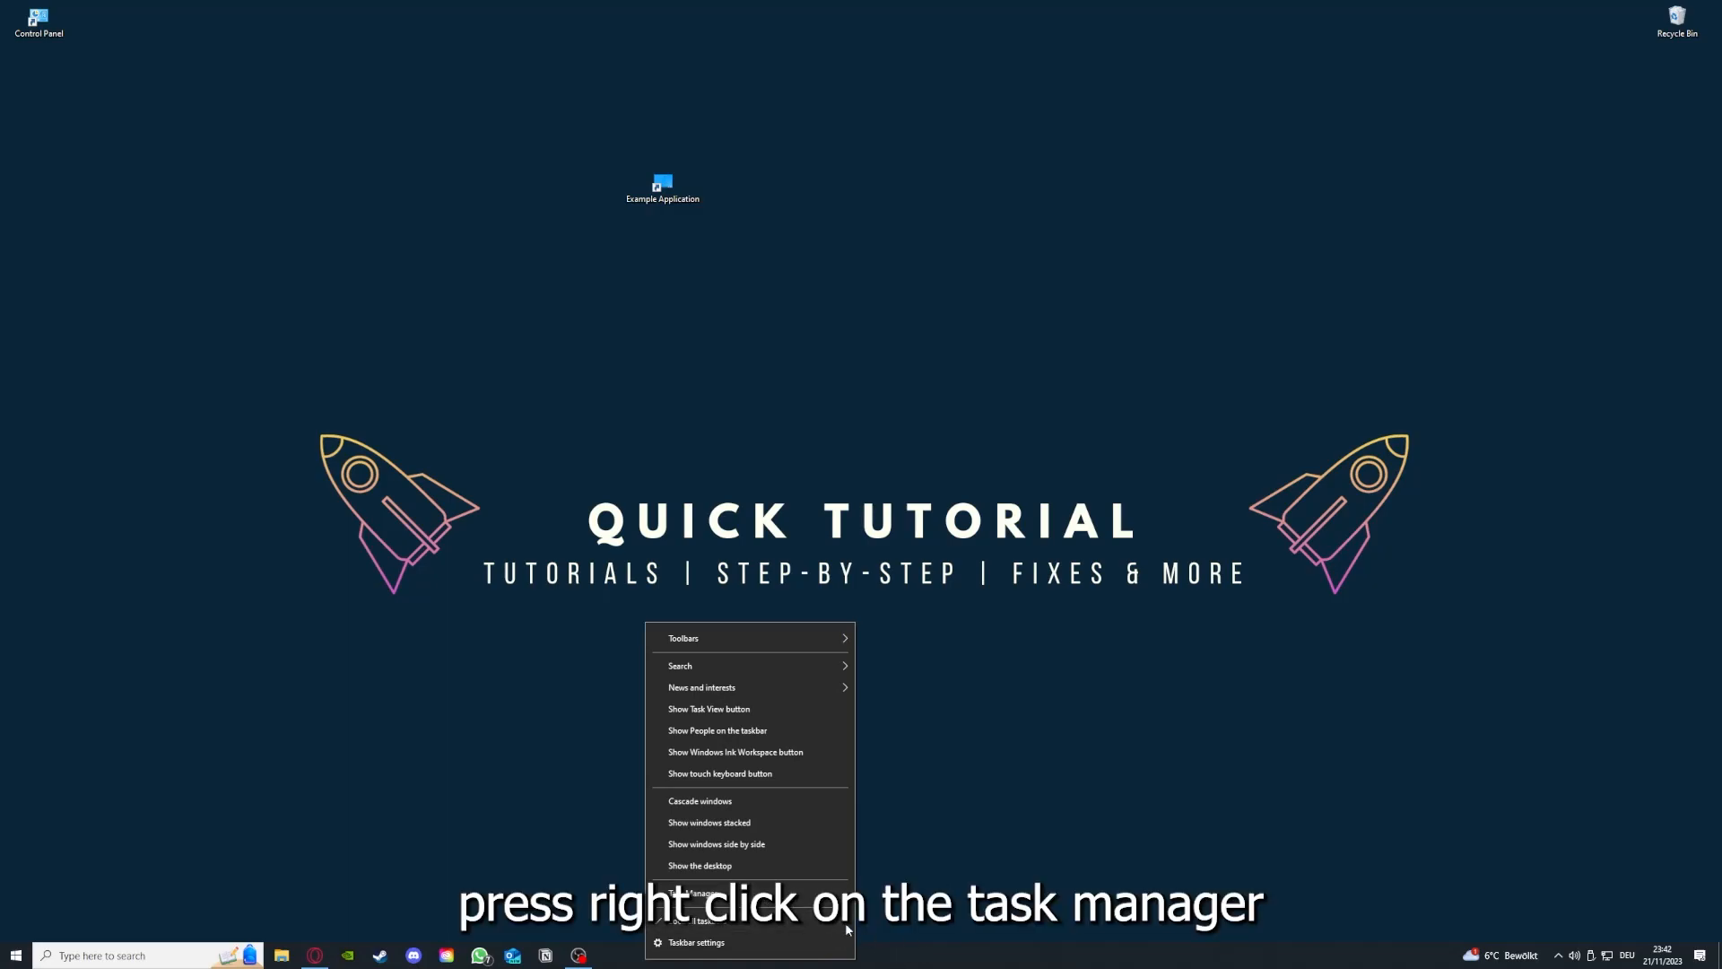
click(701, 891)
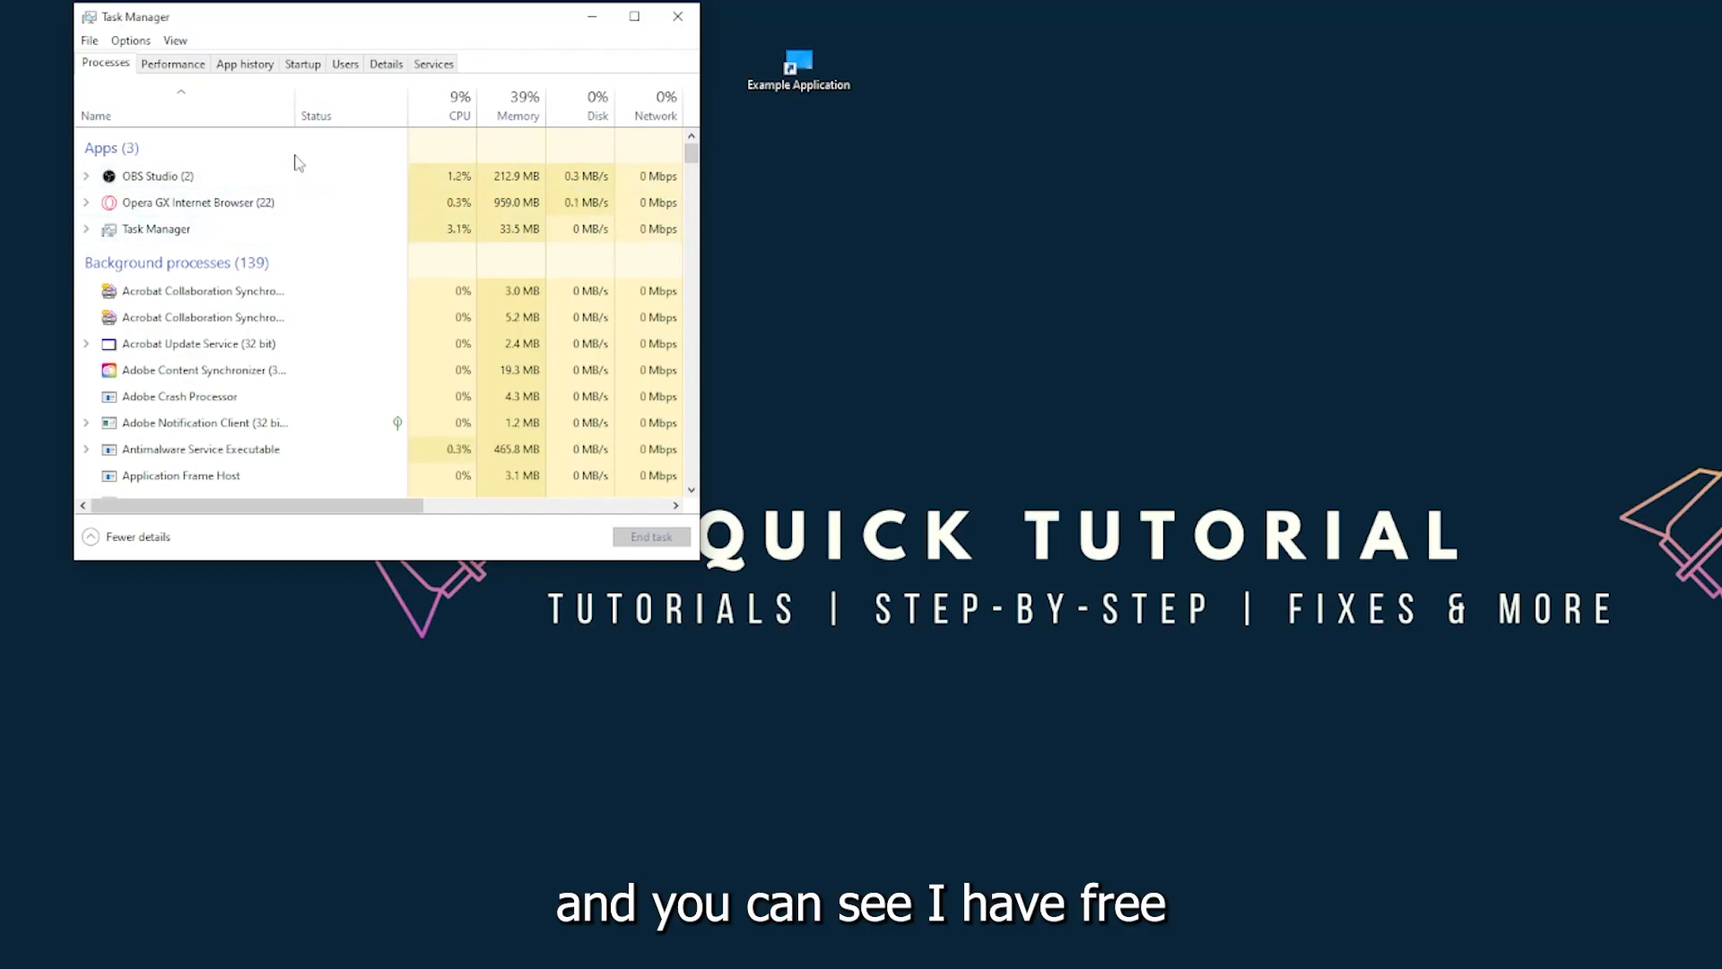
click(154, 228)
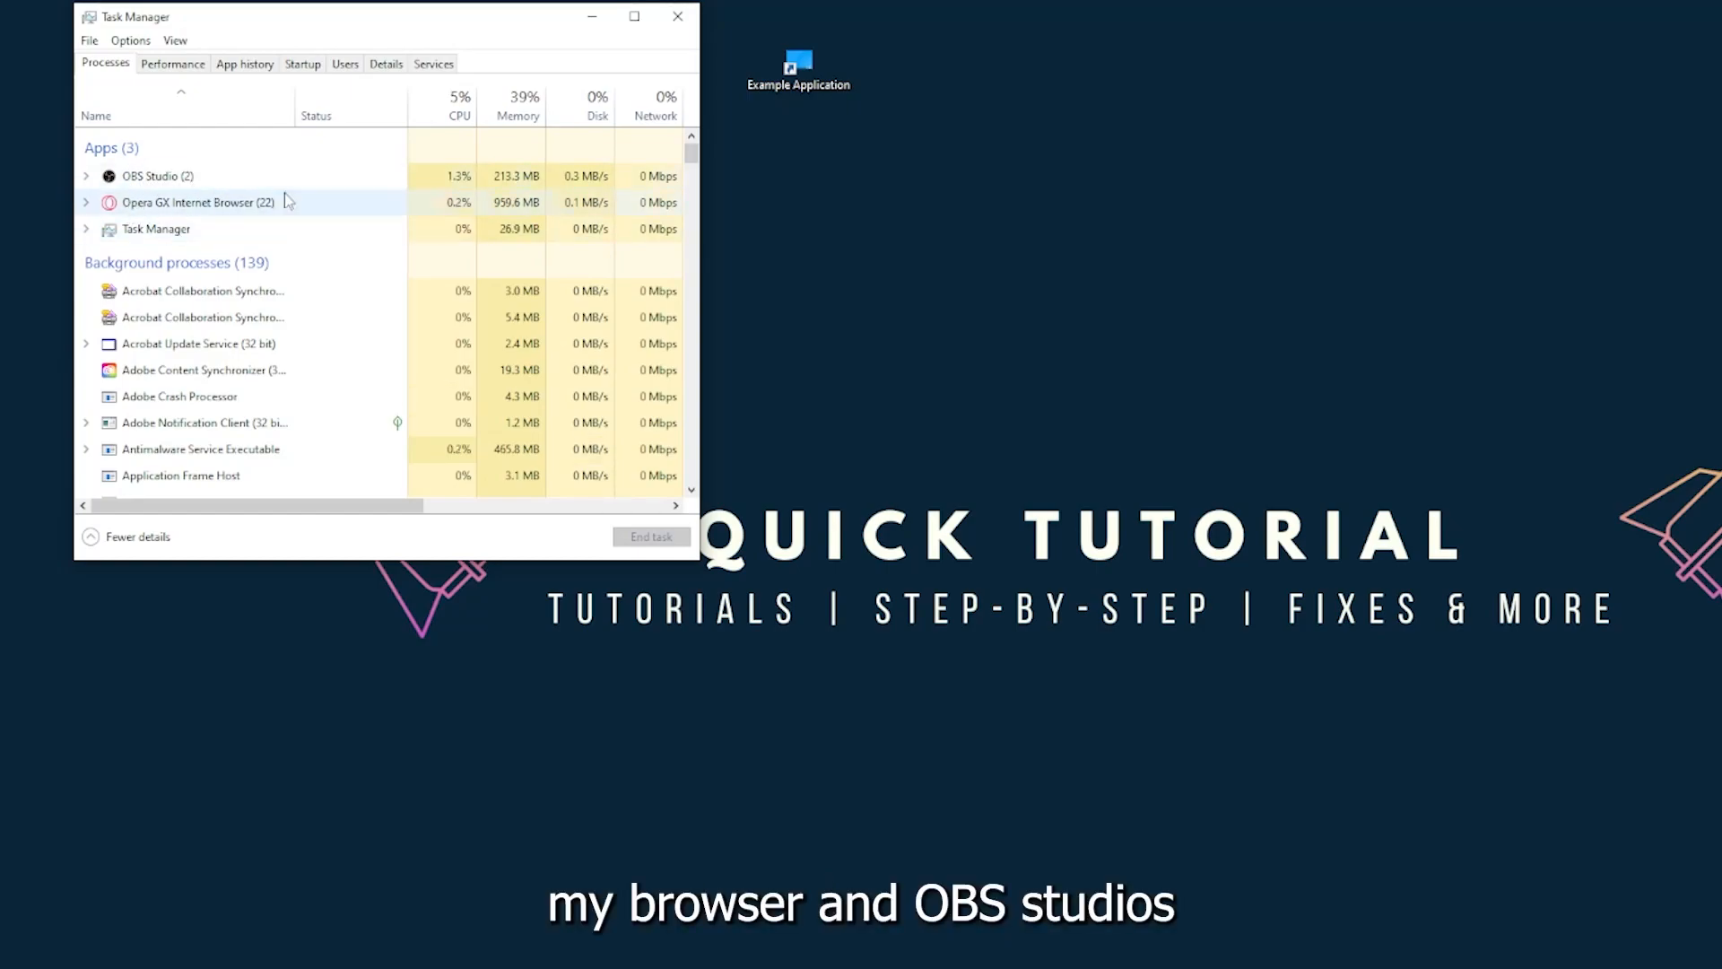
click(154, 228)
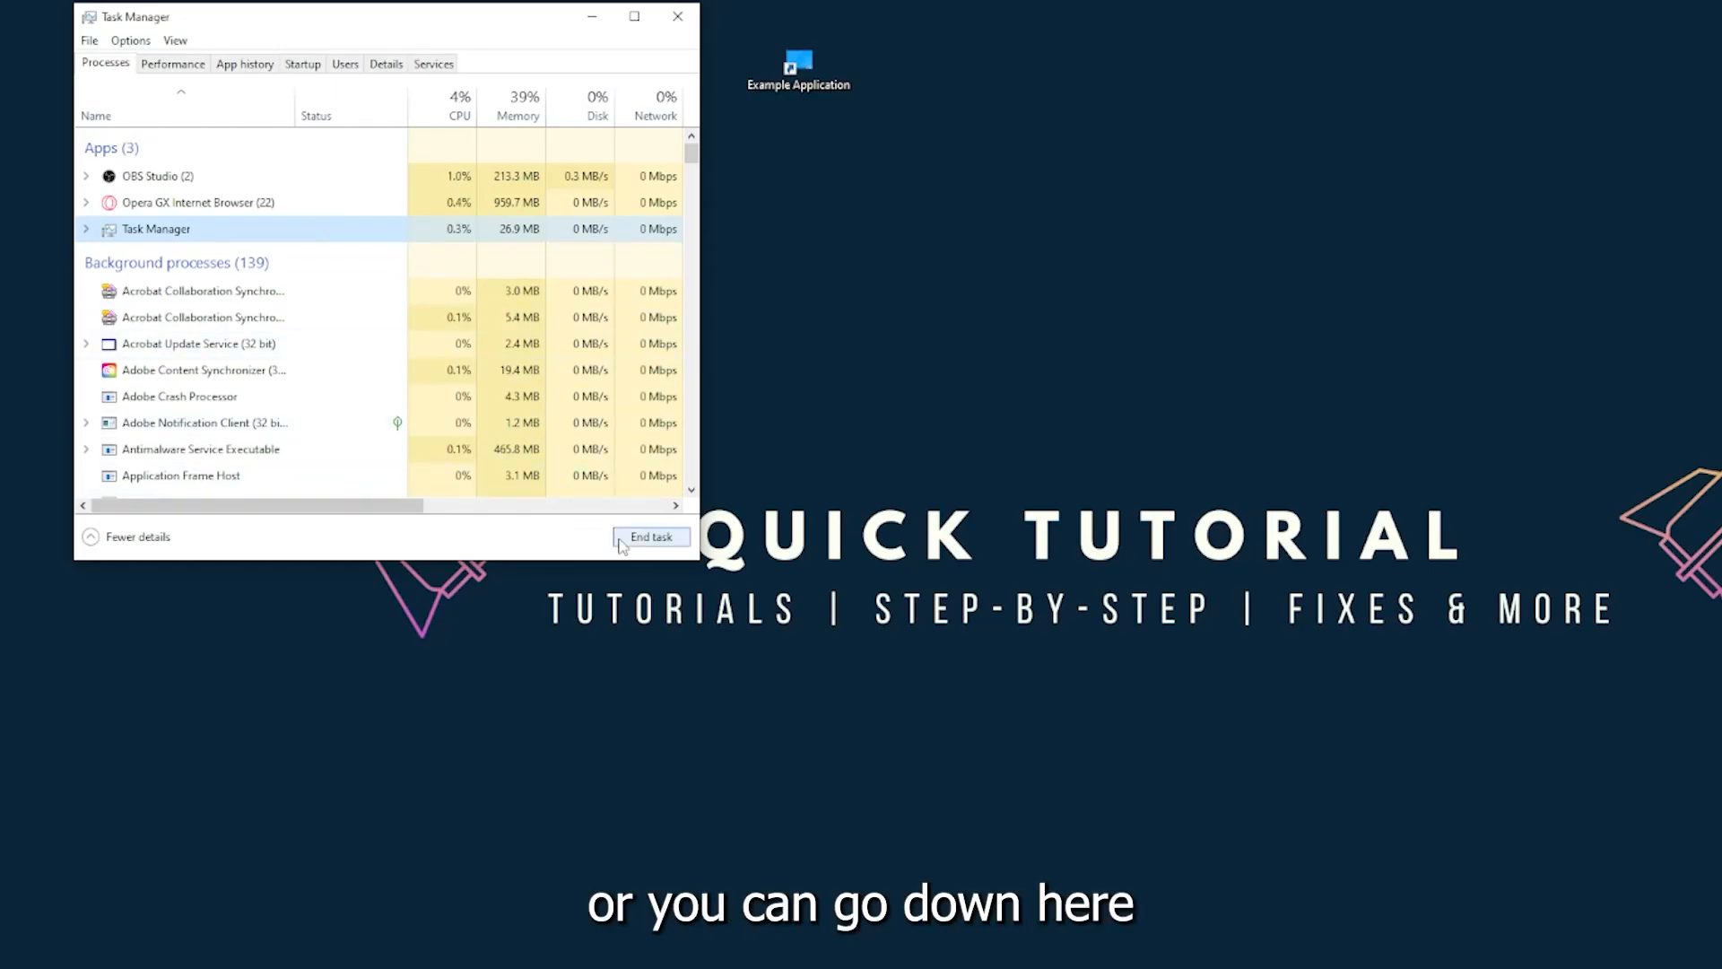
click(649, 537)
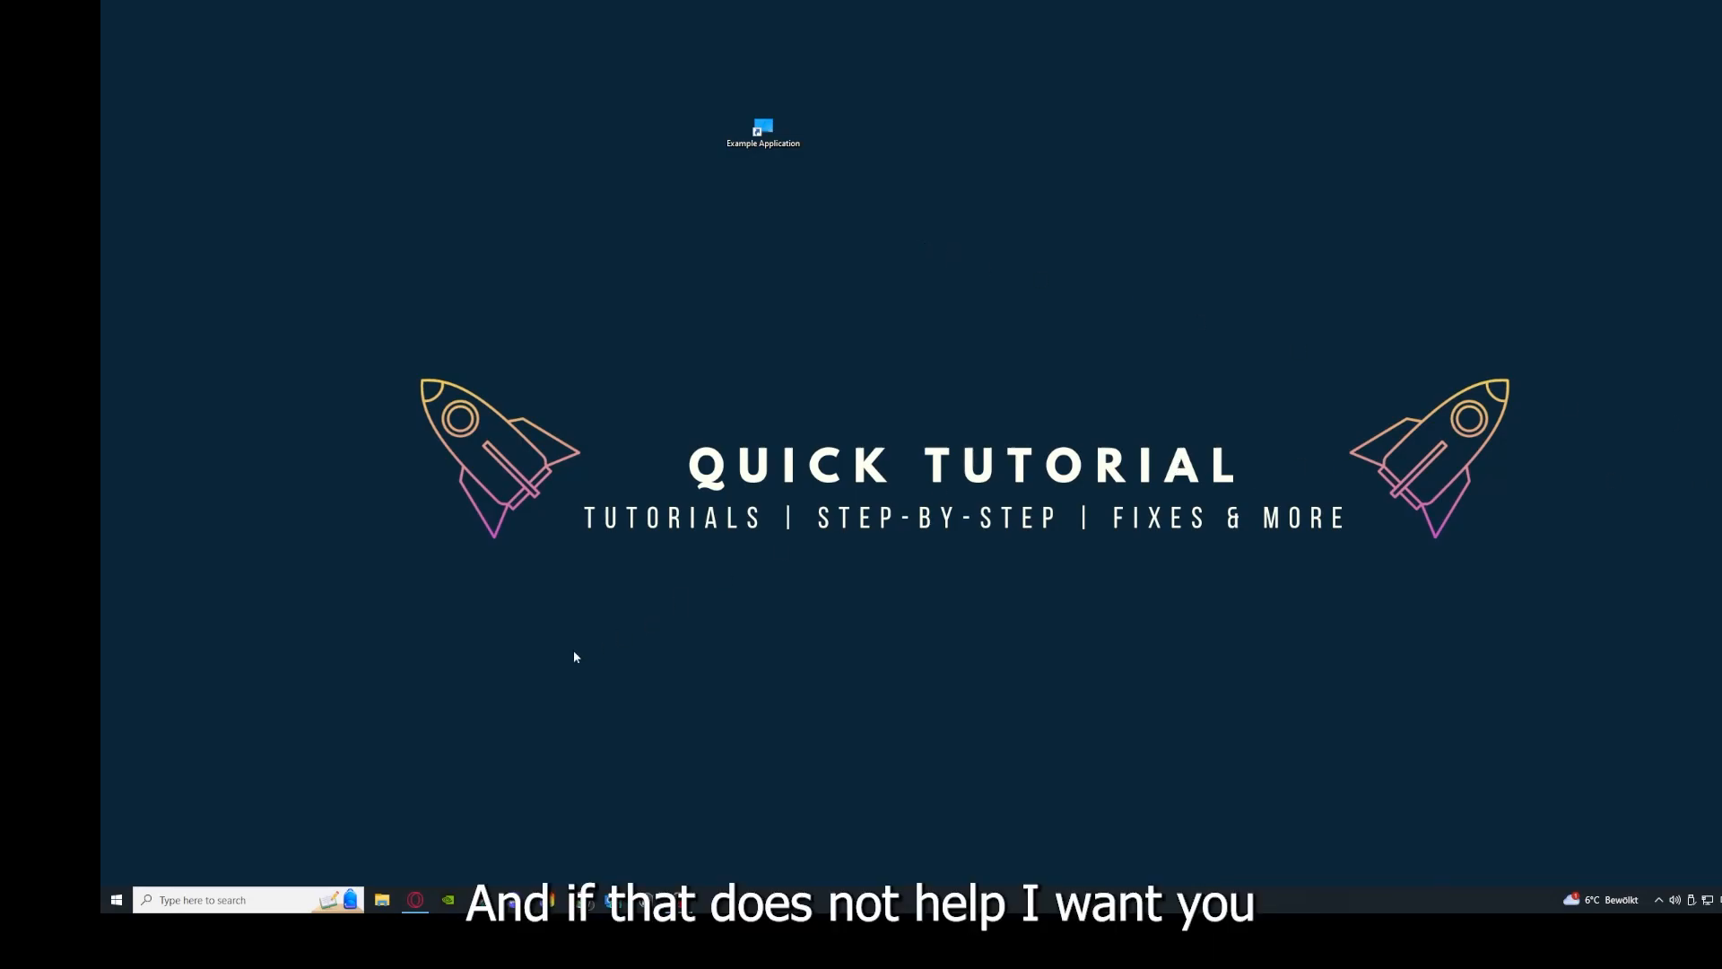
mouse_move(528, 487)
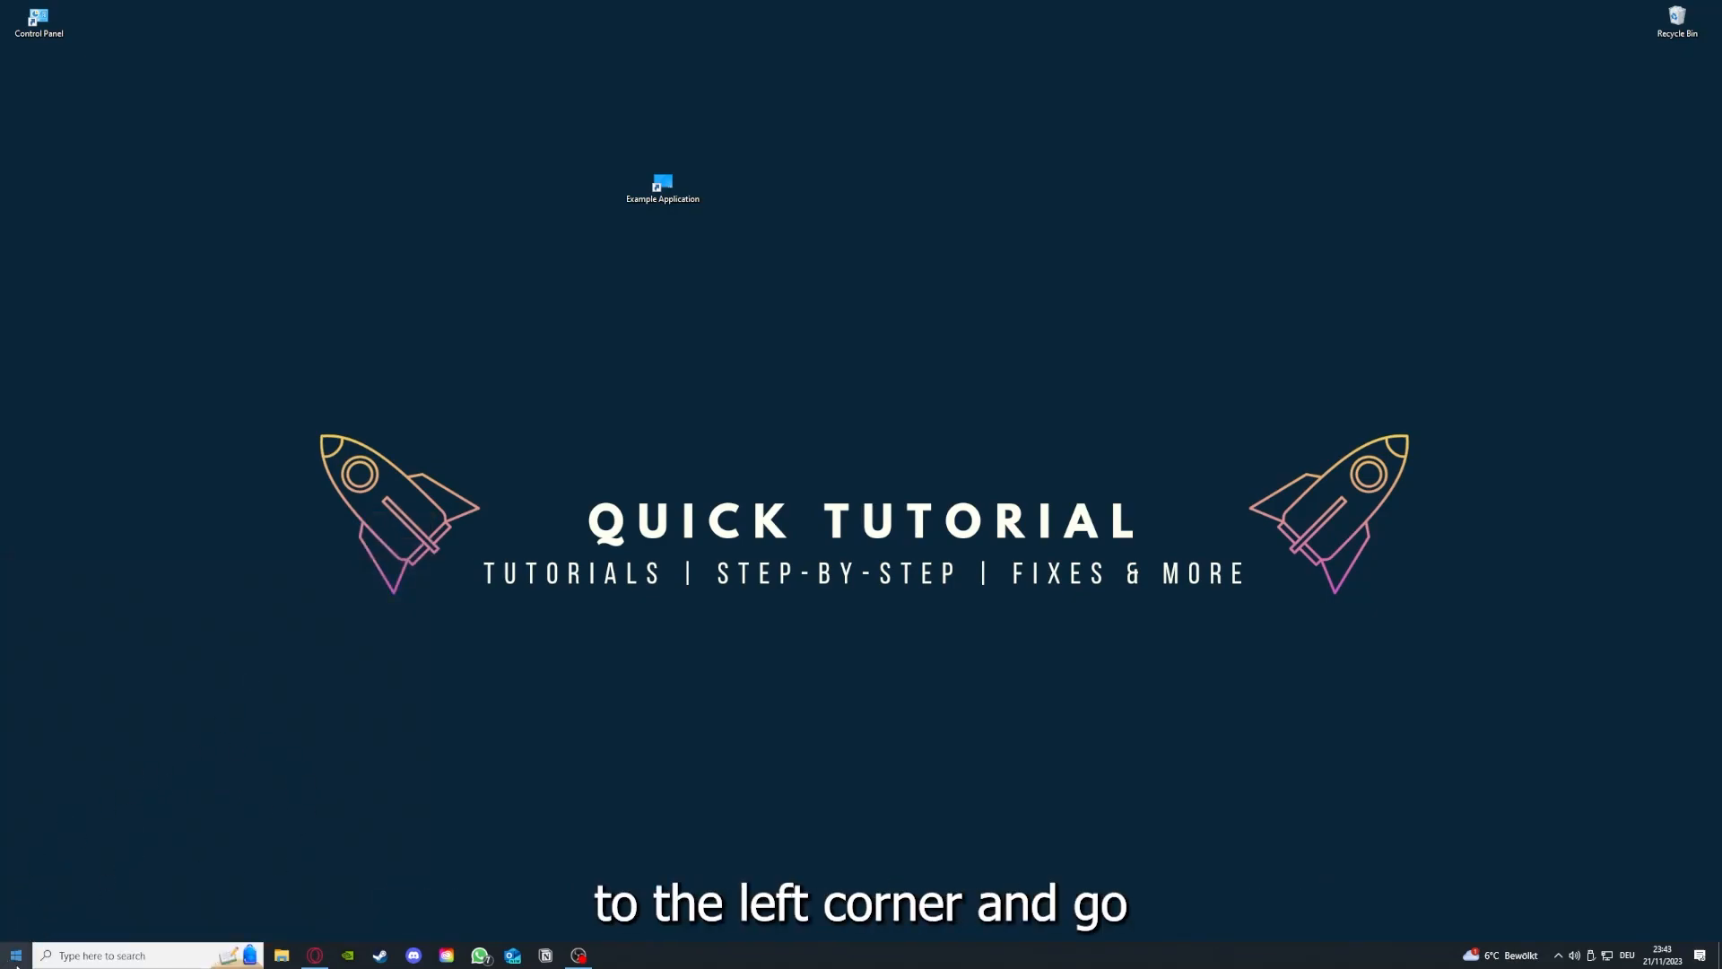
click(13, 952)
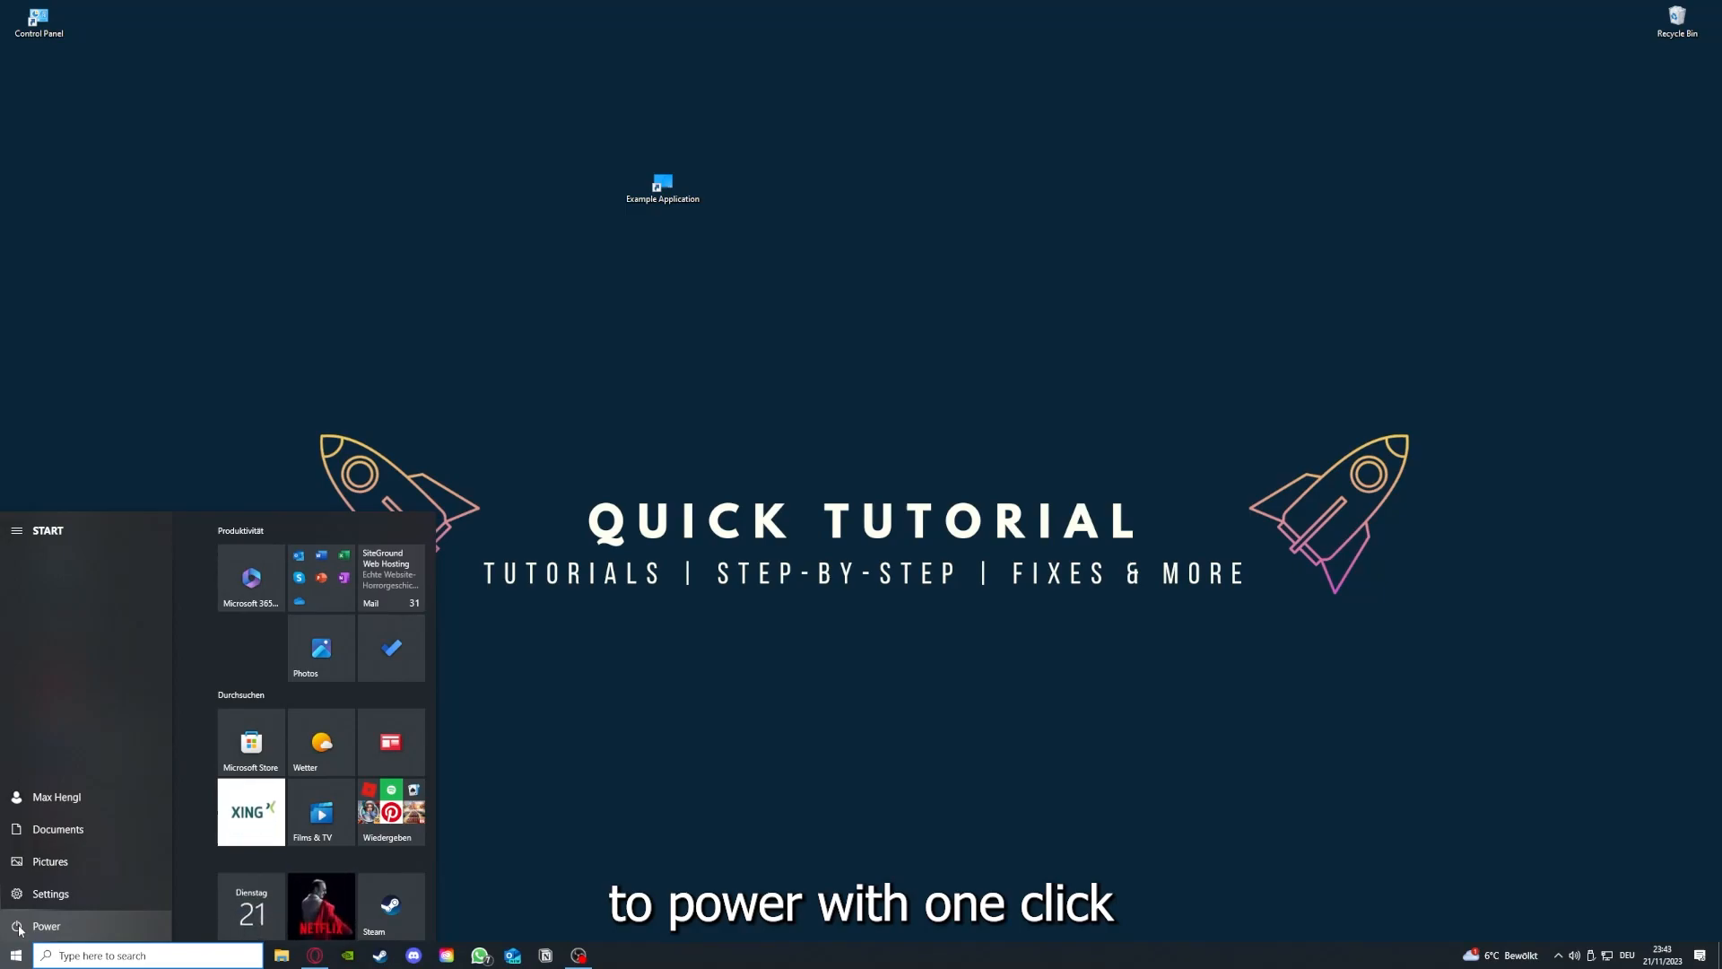
click(45, 926)
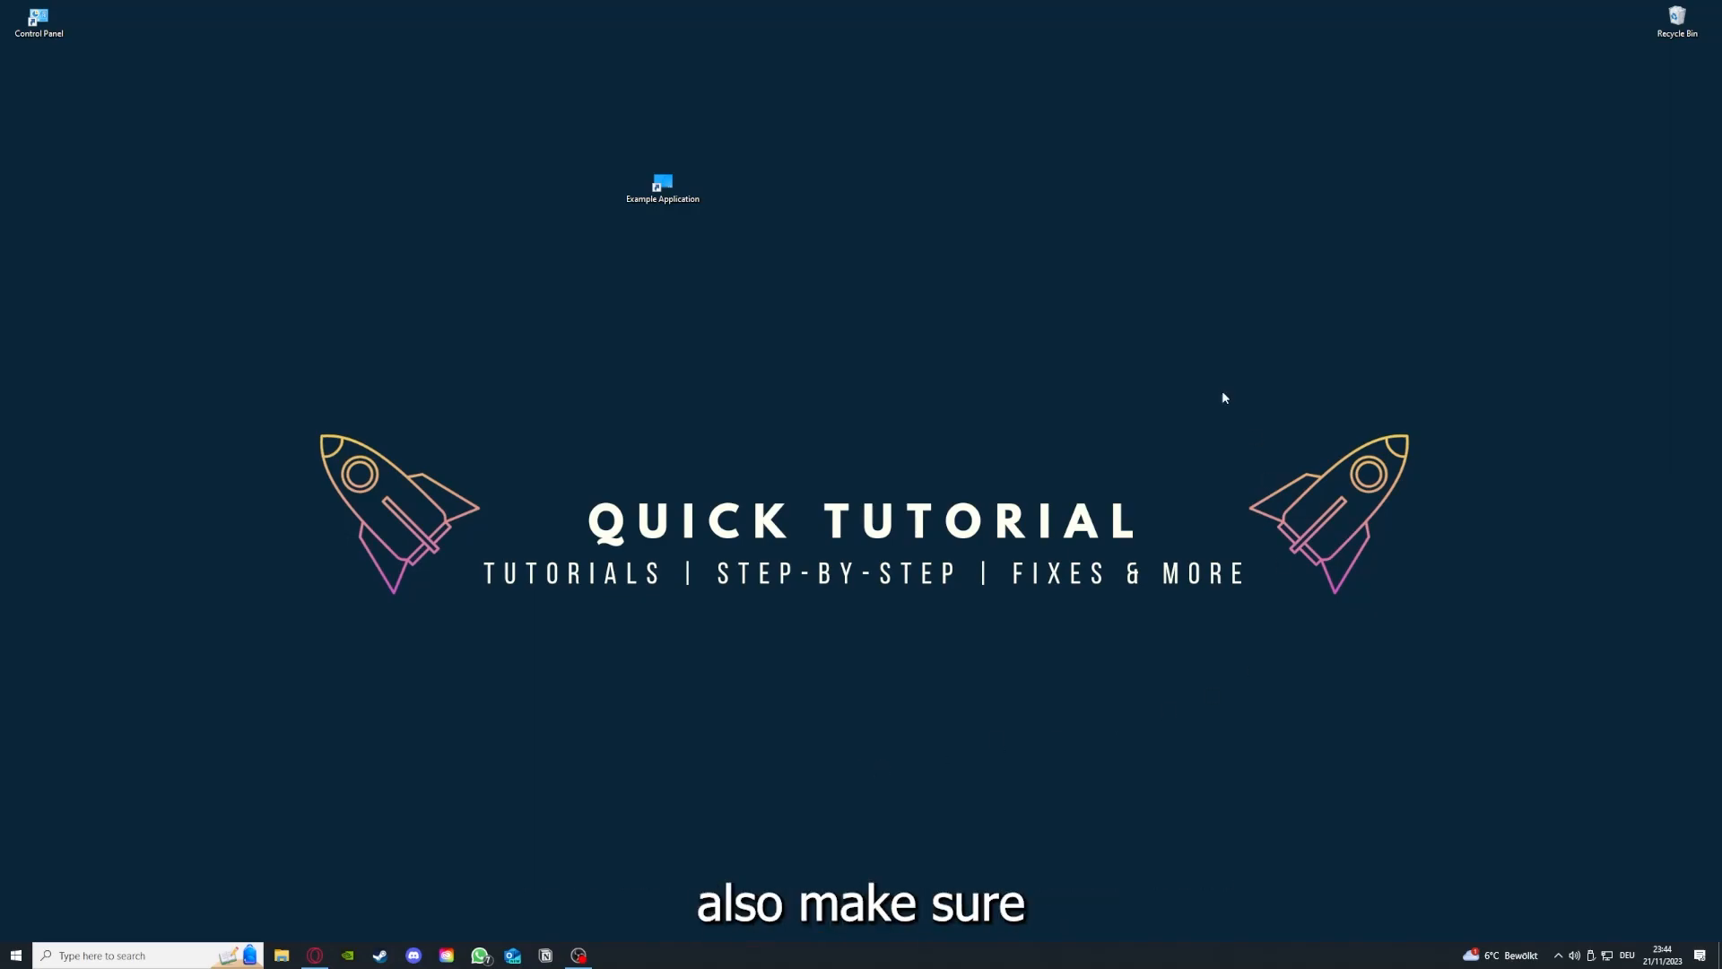
mouse_move(355, 357)
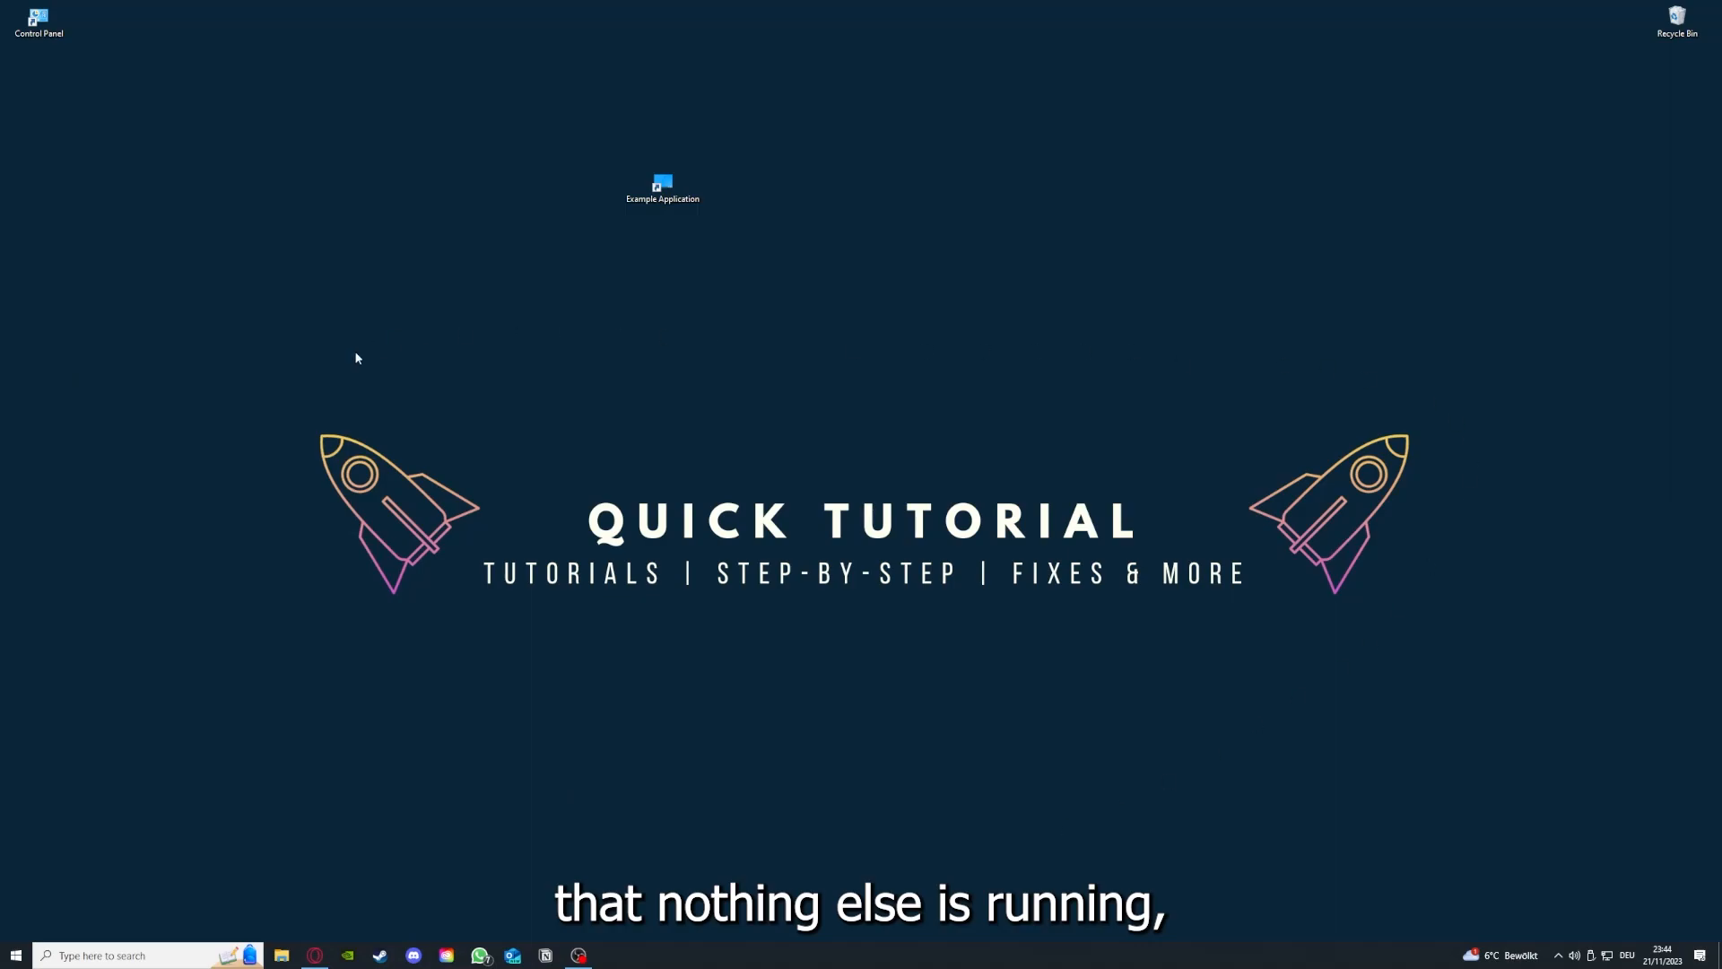
mouse_move(445, 927)
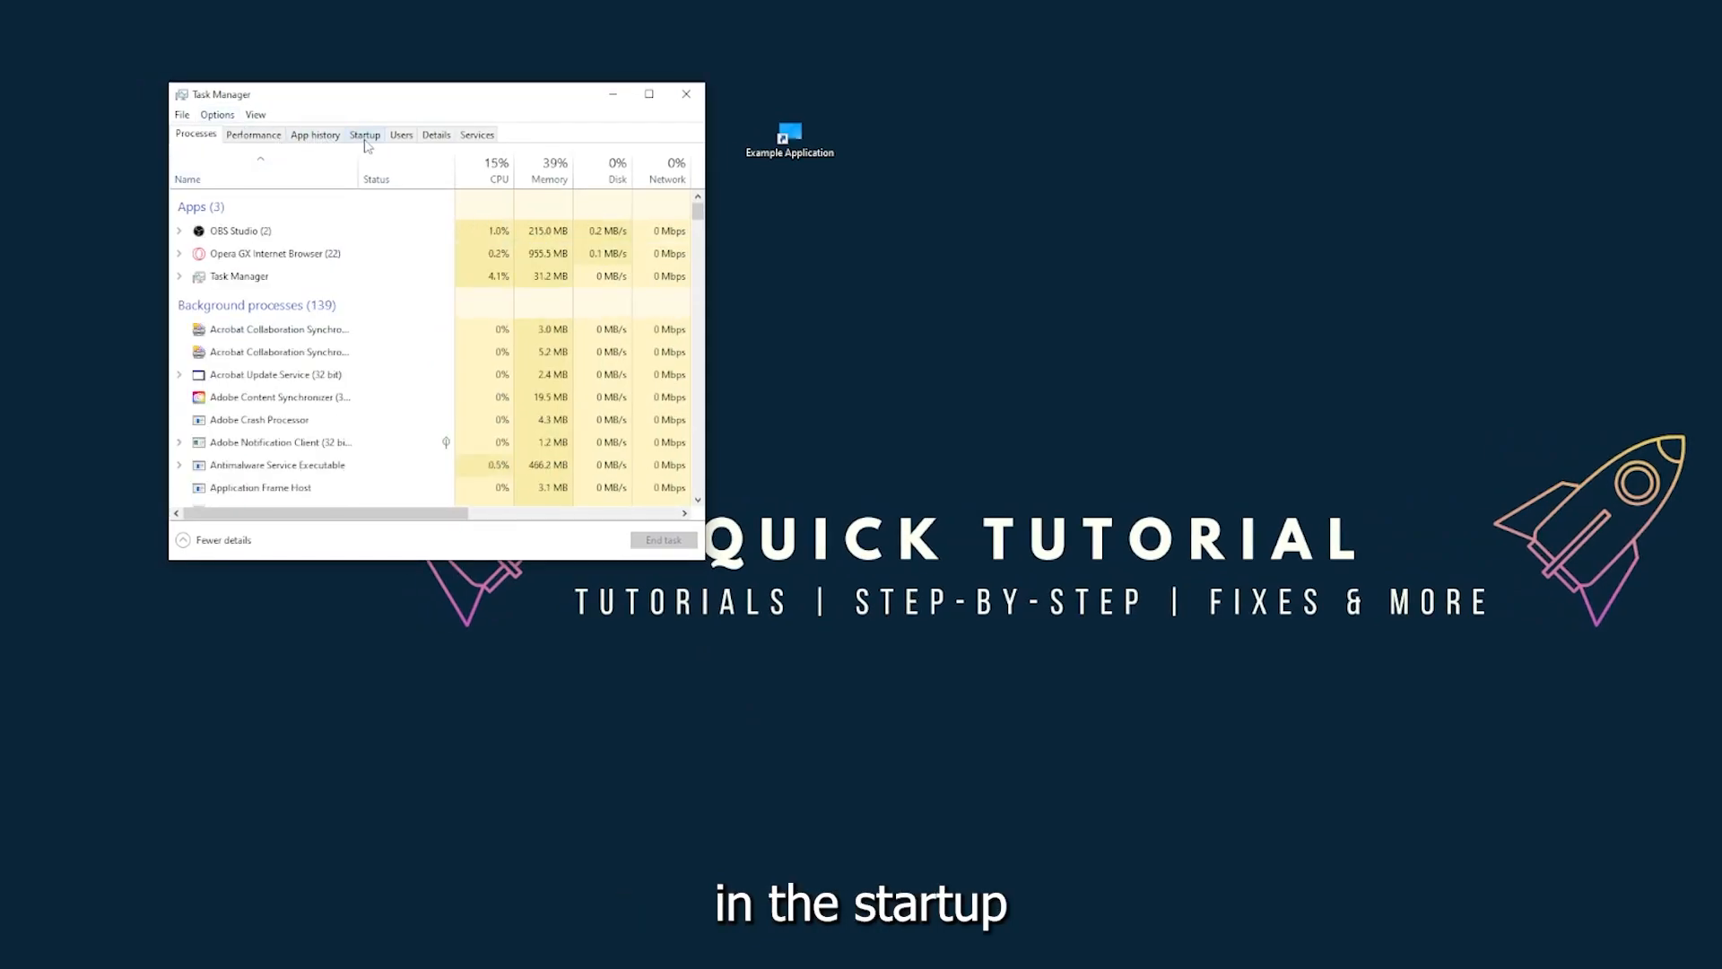
Switch Task Manager to its Startup list of apps that launch with Windows.
click(364, 135)
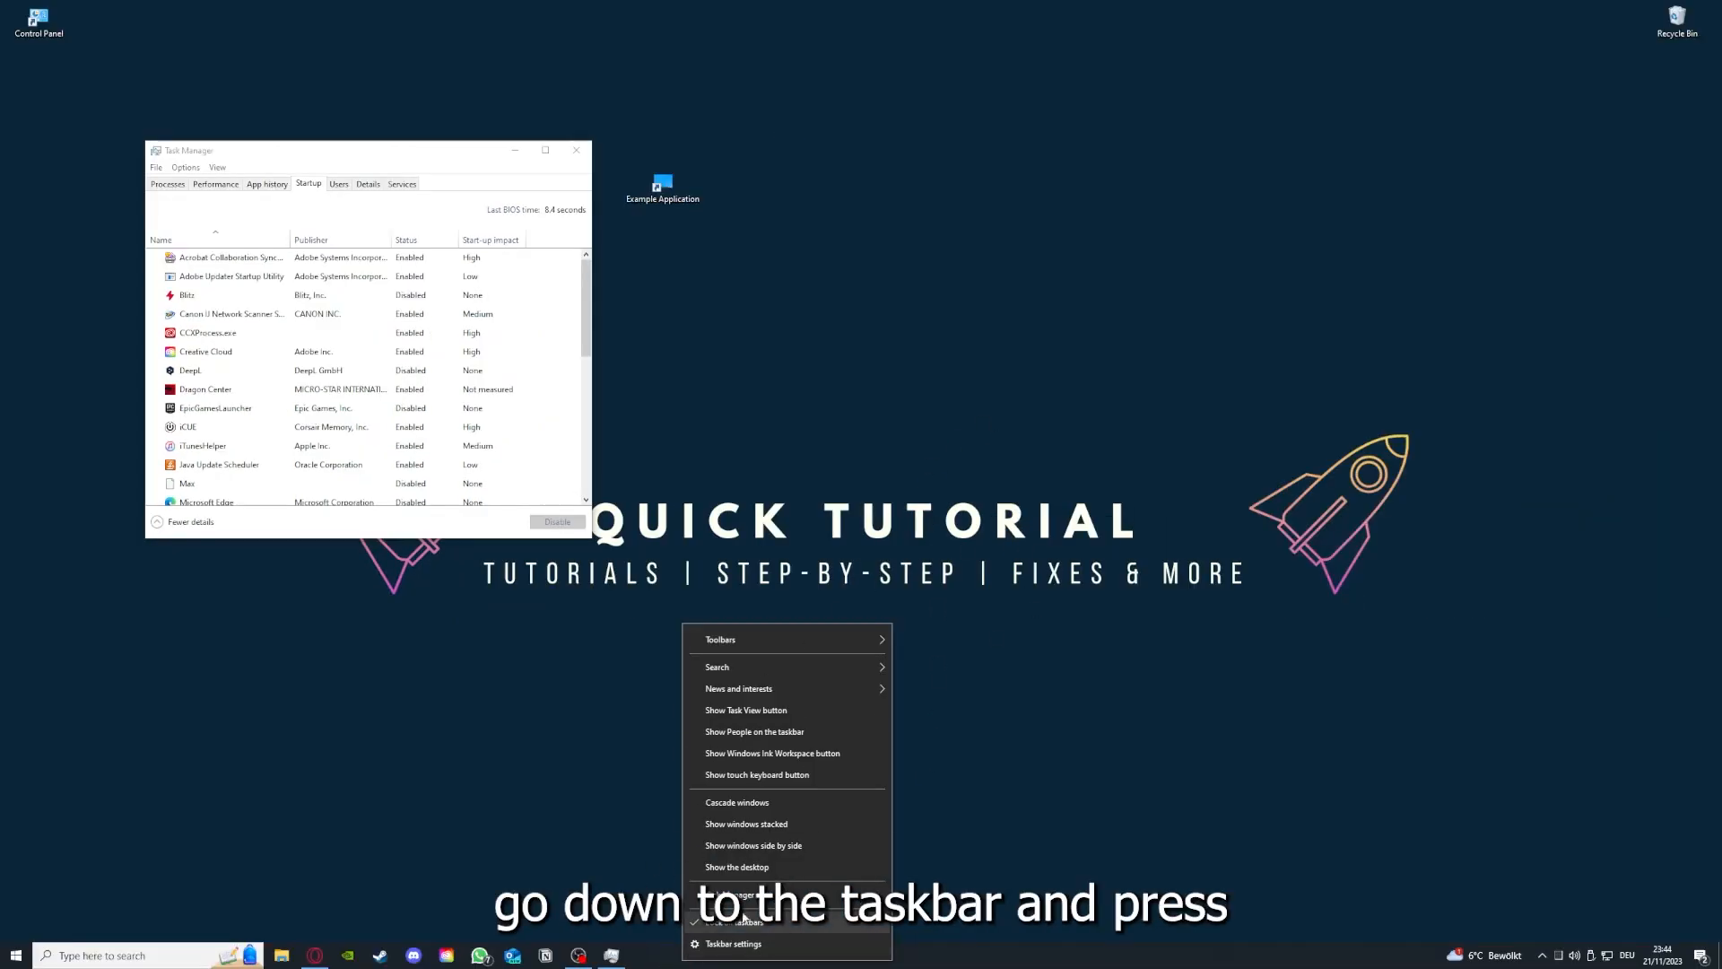
mouse_move(654, 780)
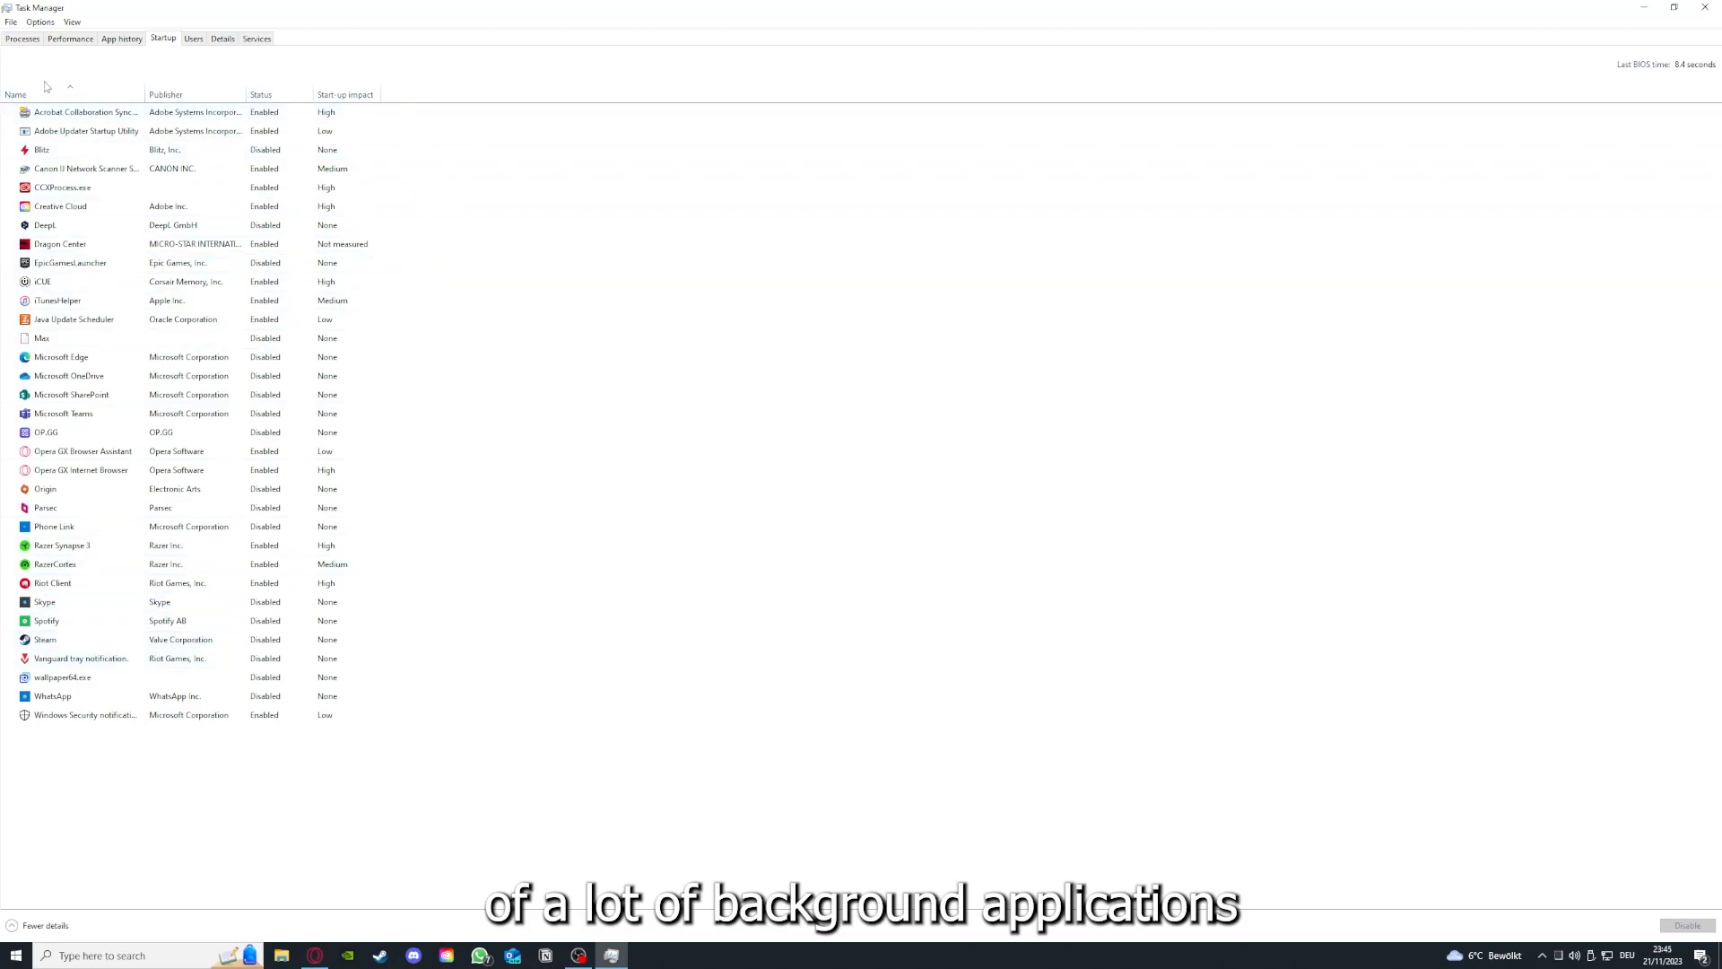
Review the CCXProcess.exe, Microsoft OneDrive and Adobe startup entries and their impact.
right_click(86, 111)
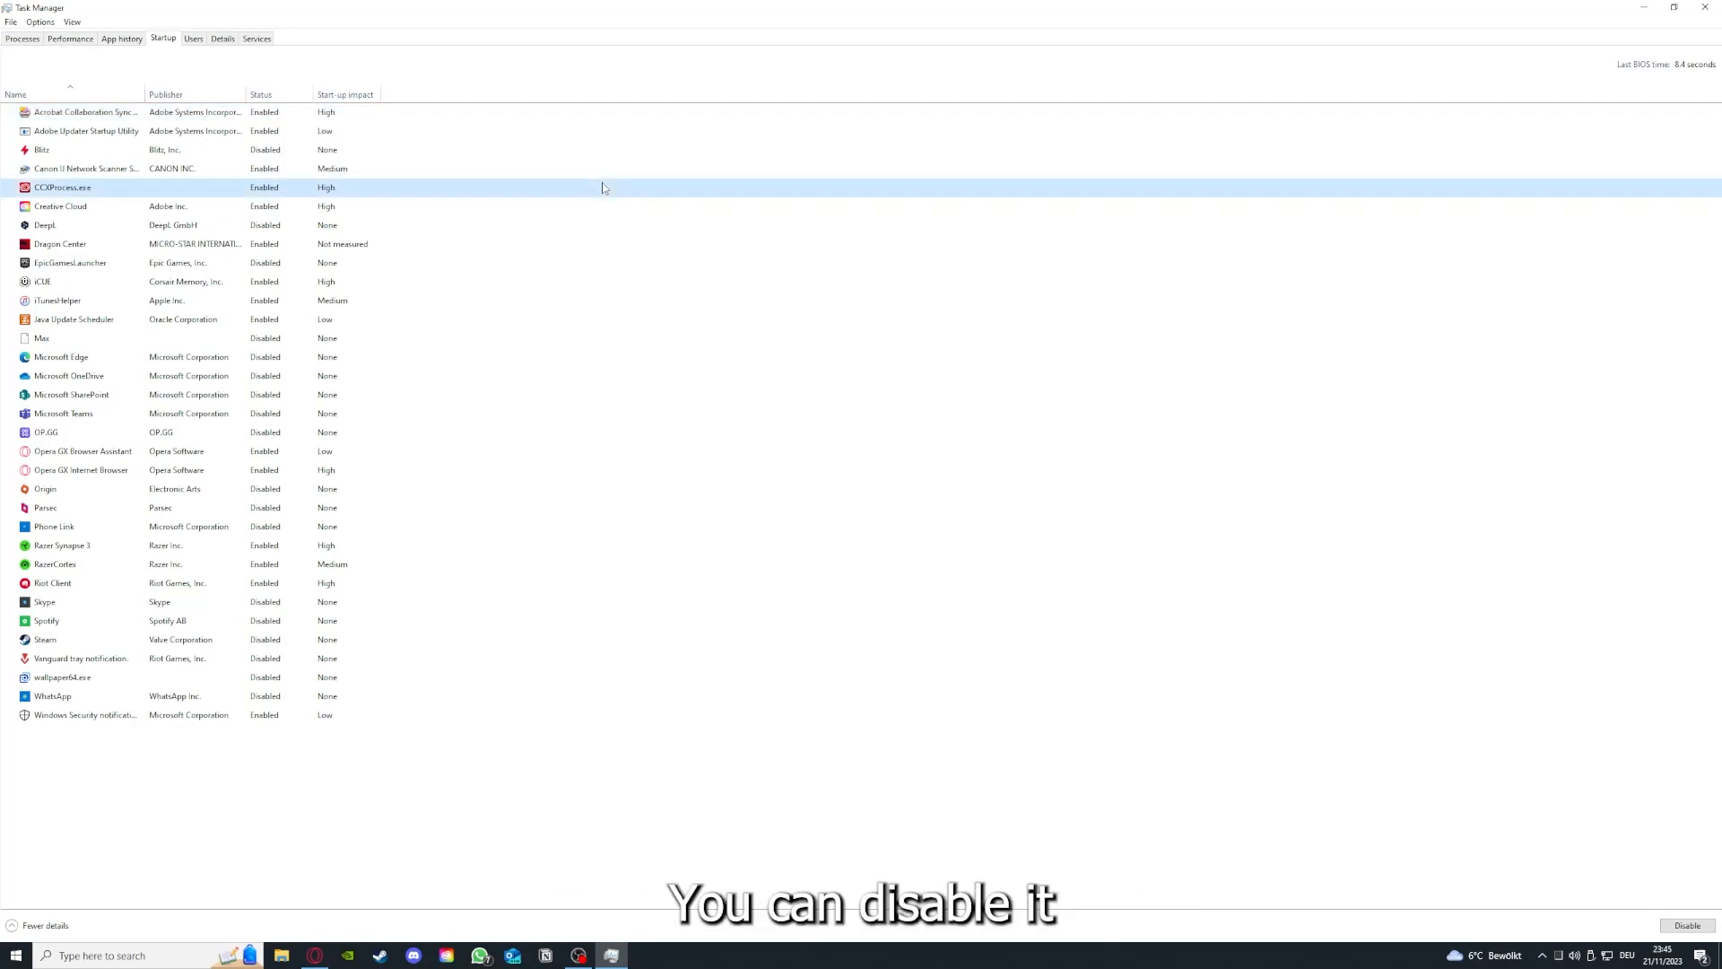
click(110, 375)
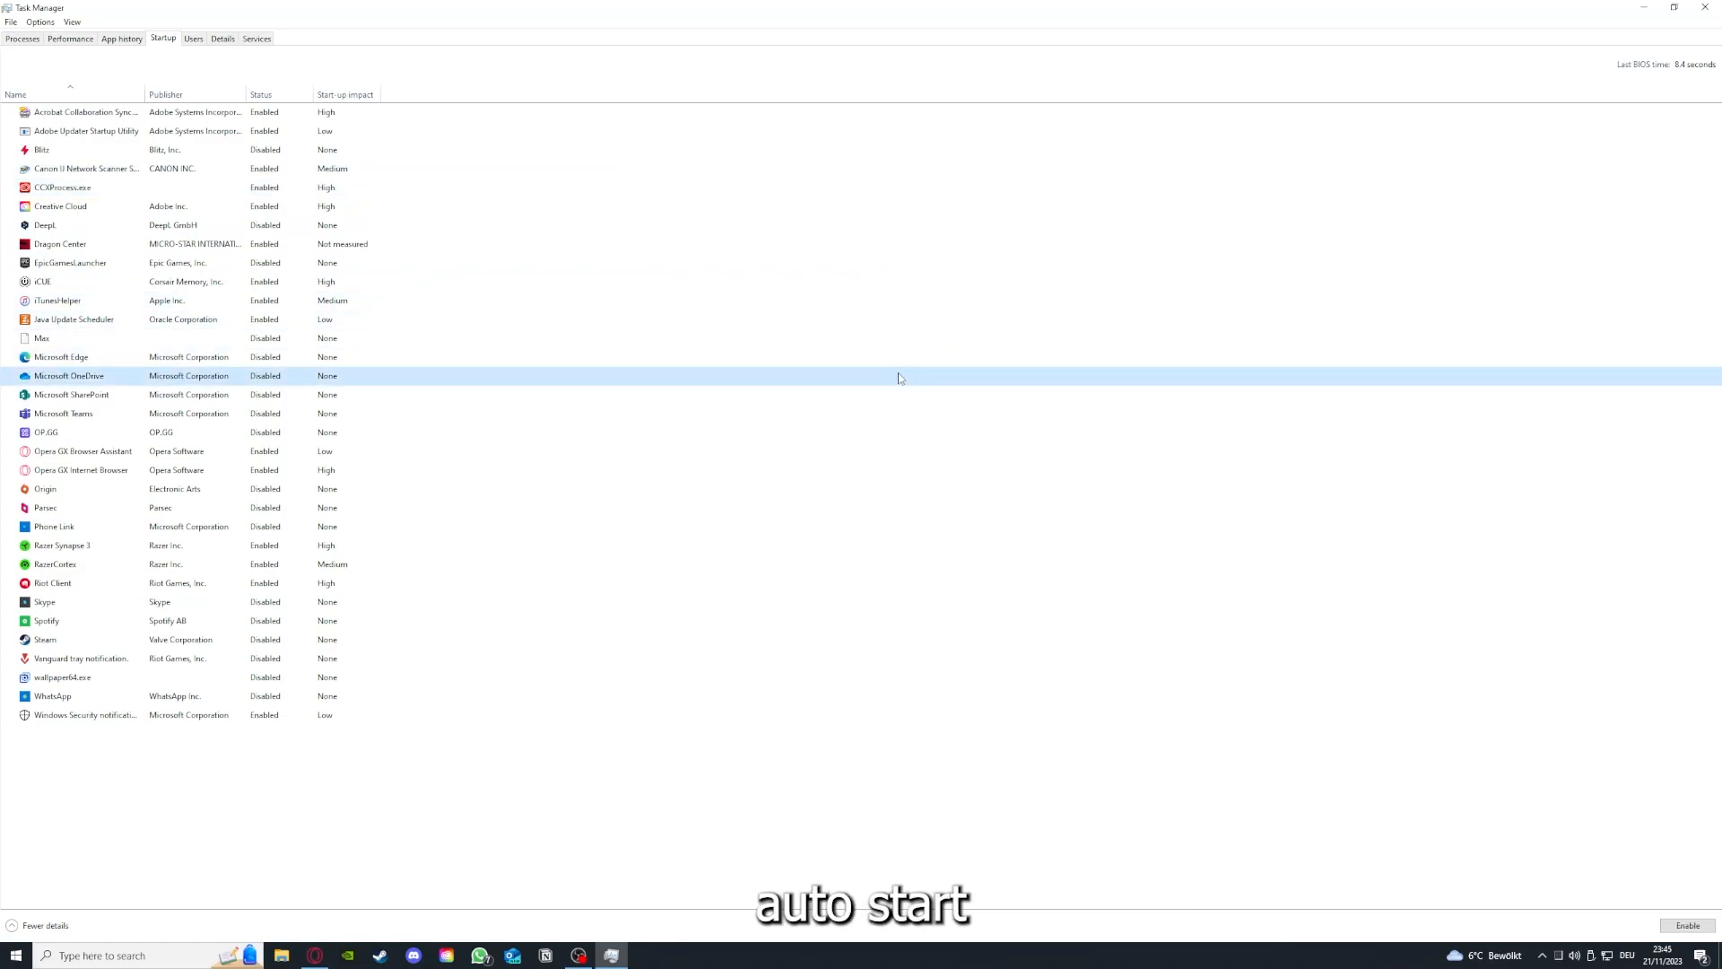
click(86, 111)
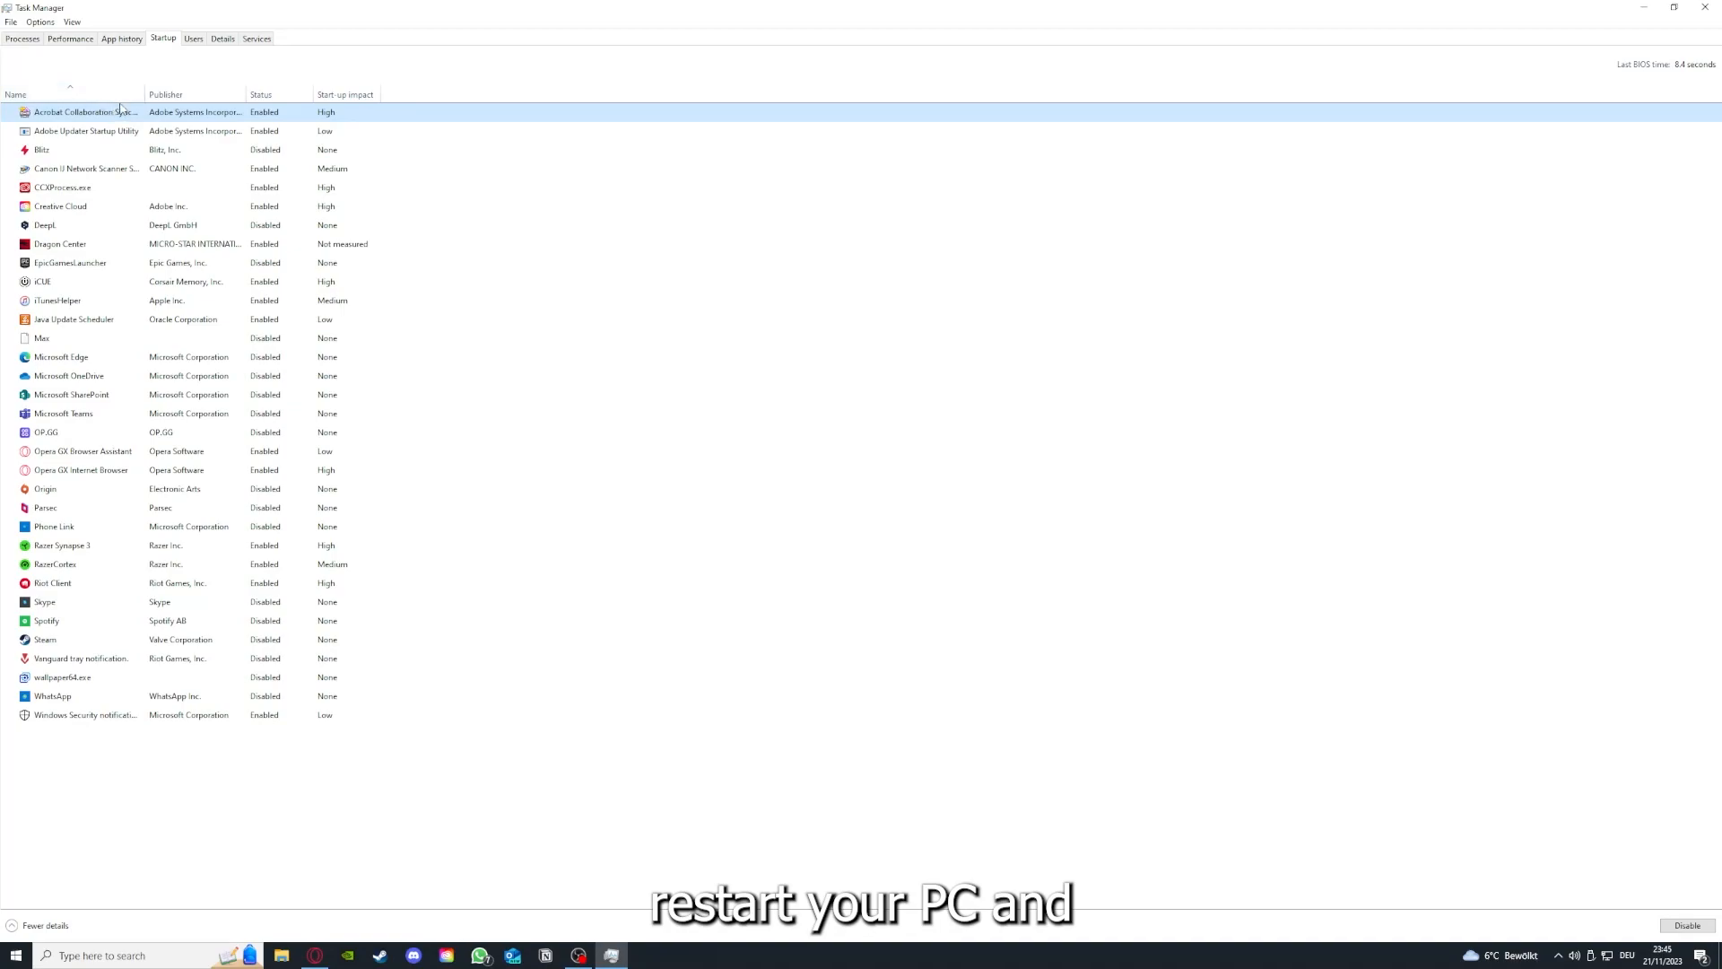
mouse_move(201, 54)
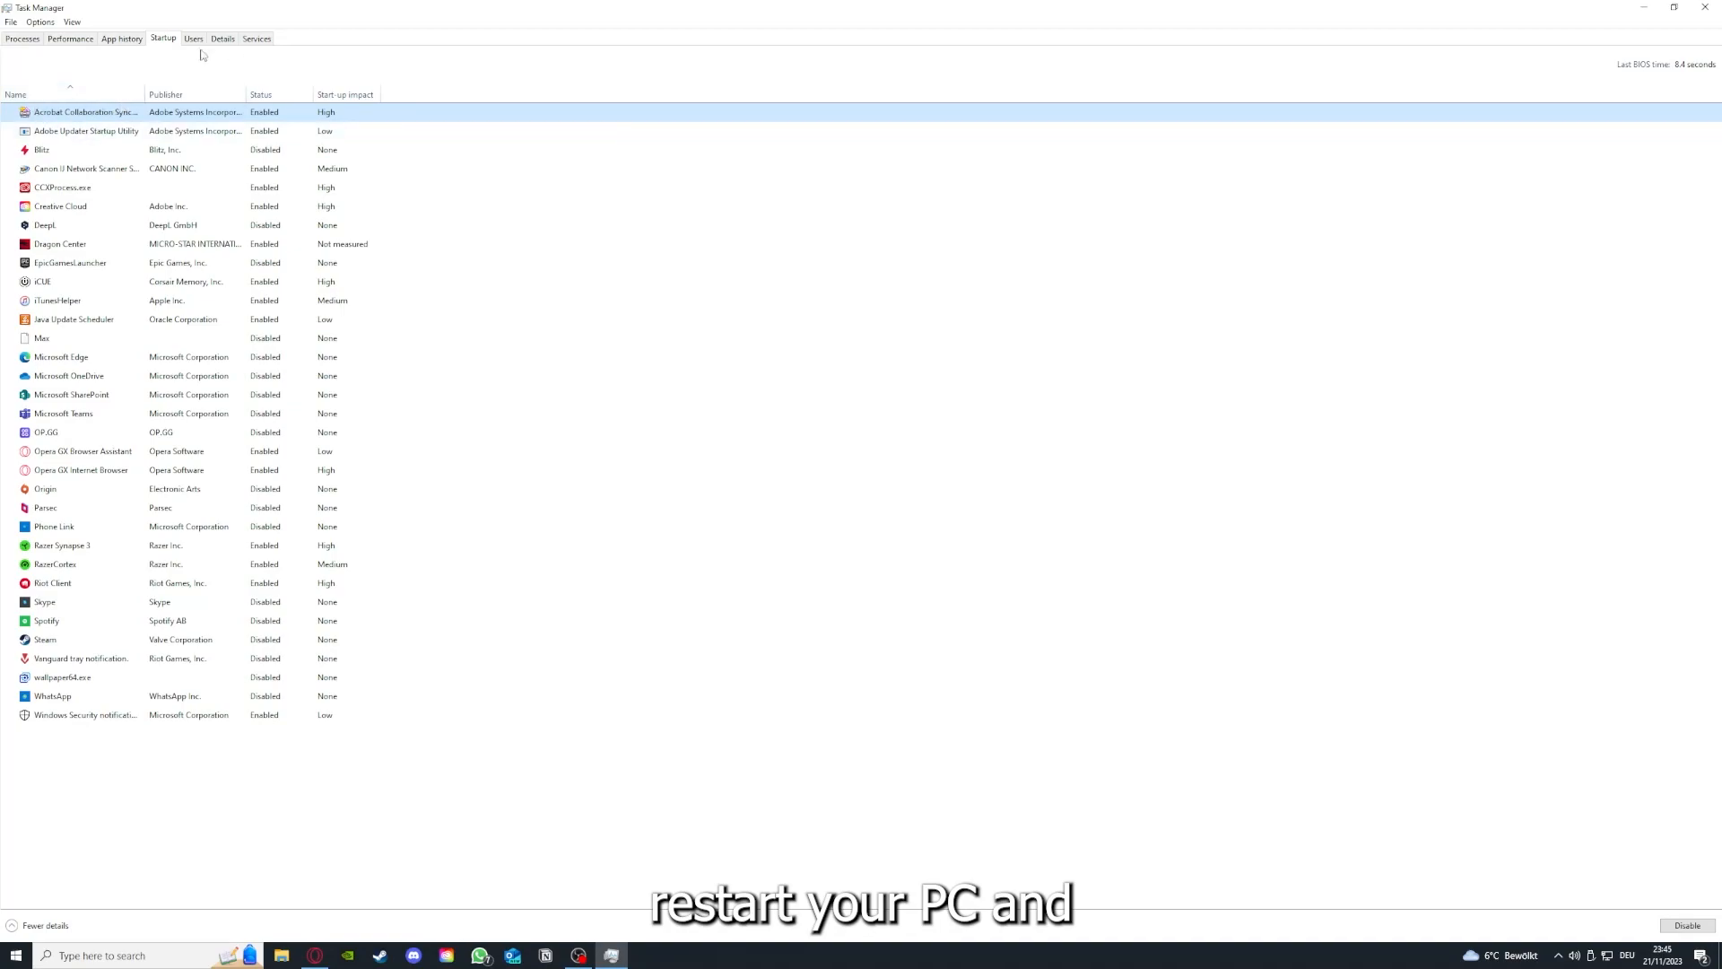
mouse_move(3, 749)
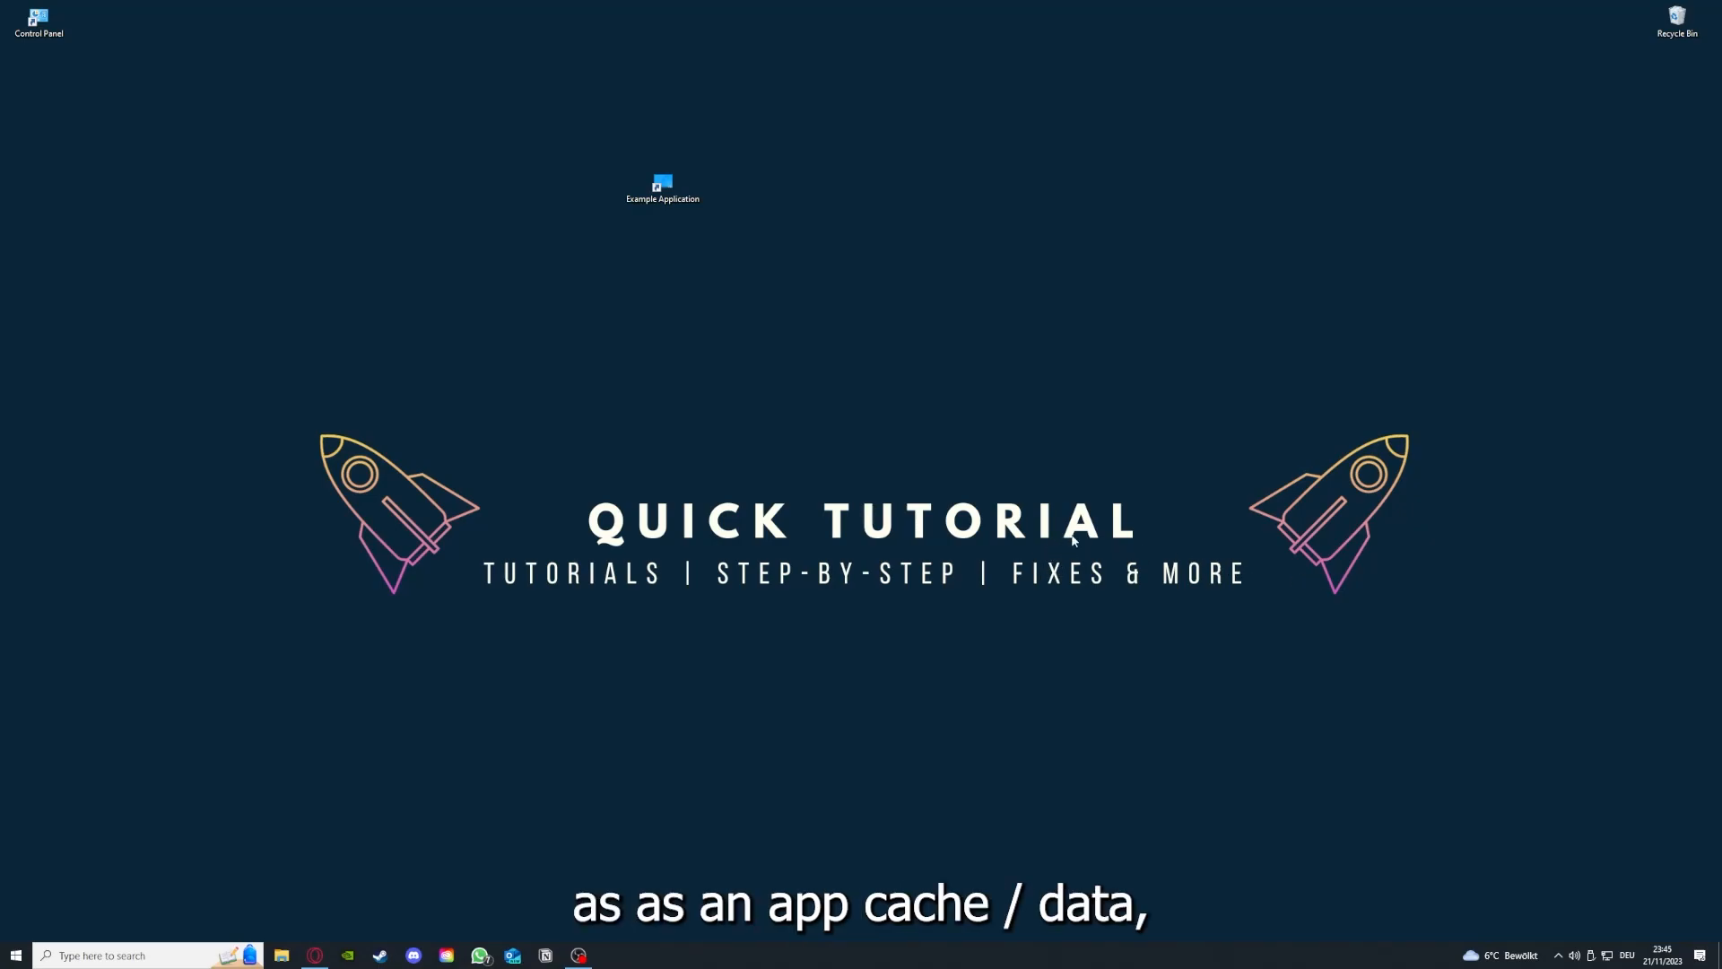
mouse_move(981, 281)
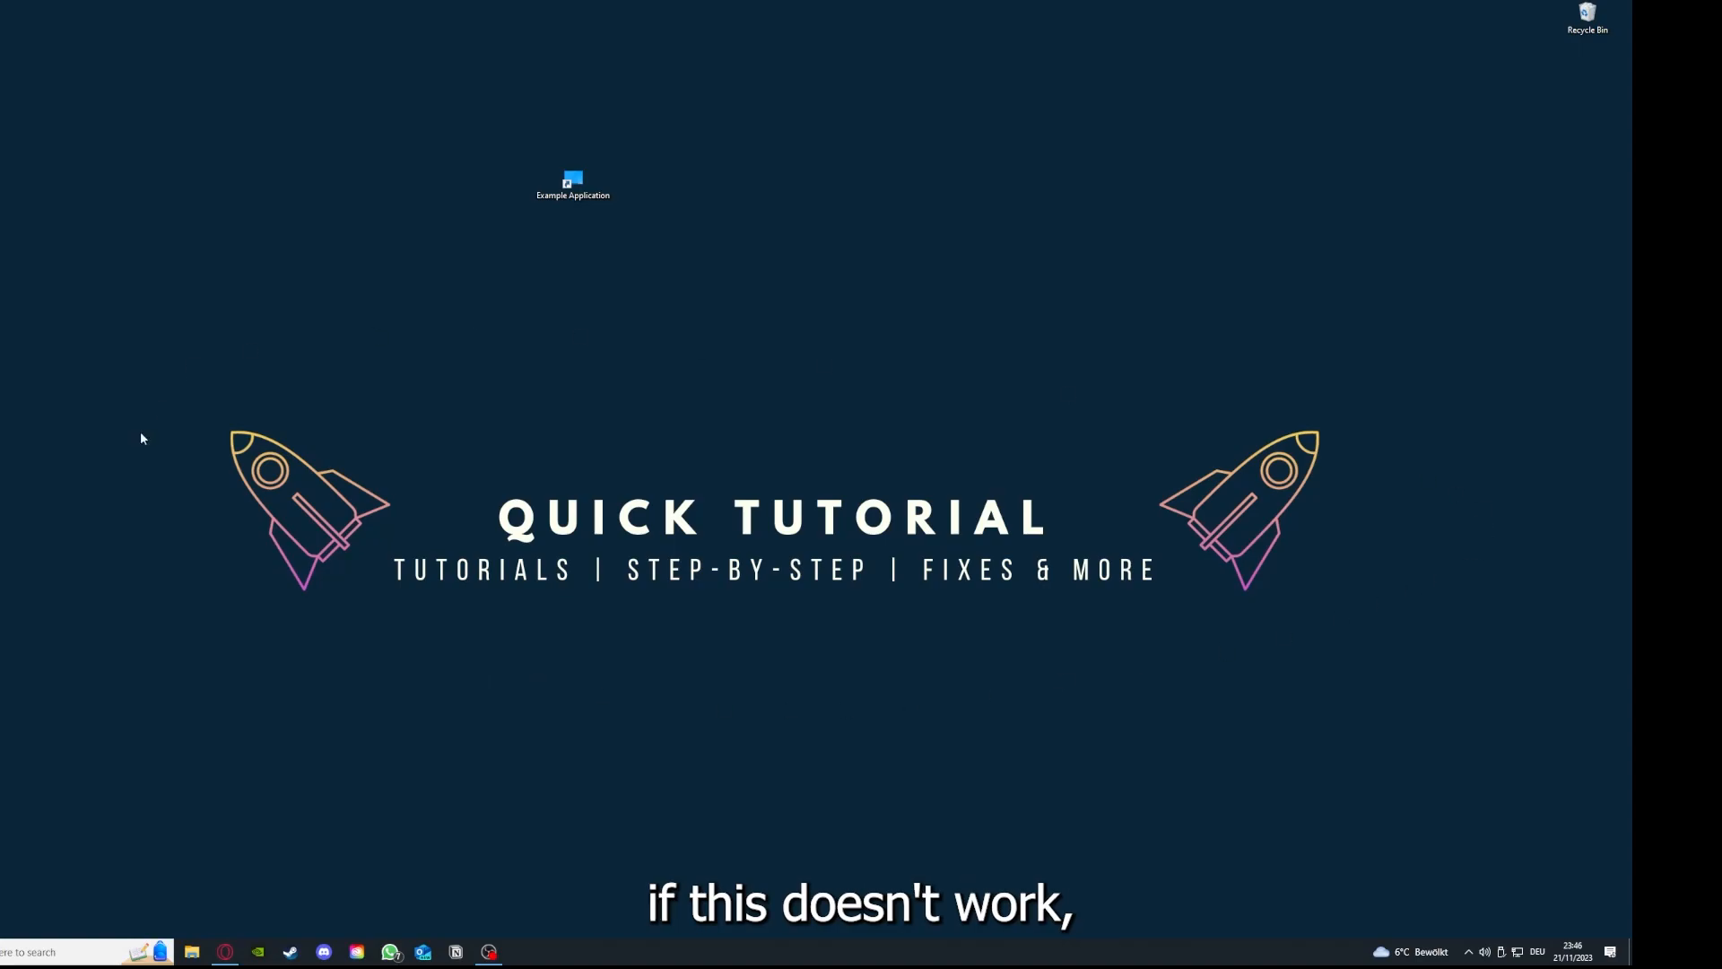
mouse_move(186, 364)
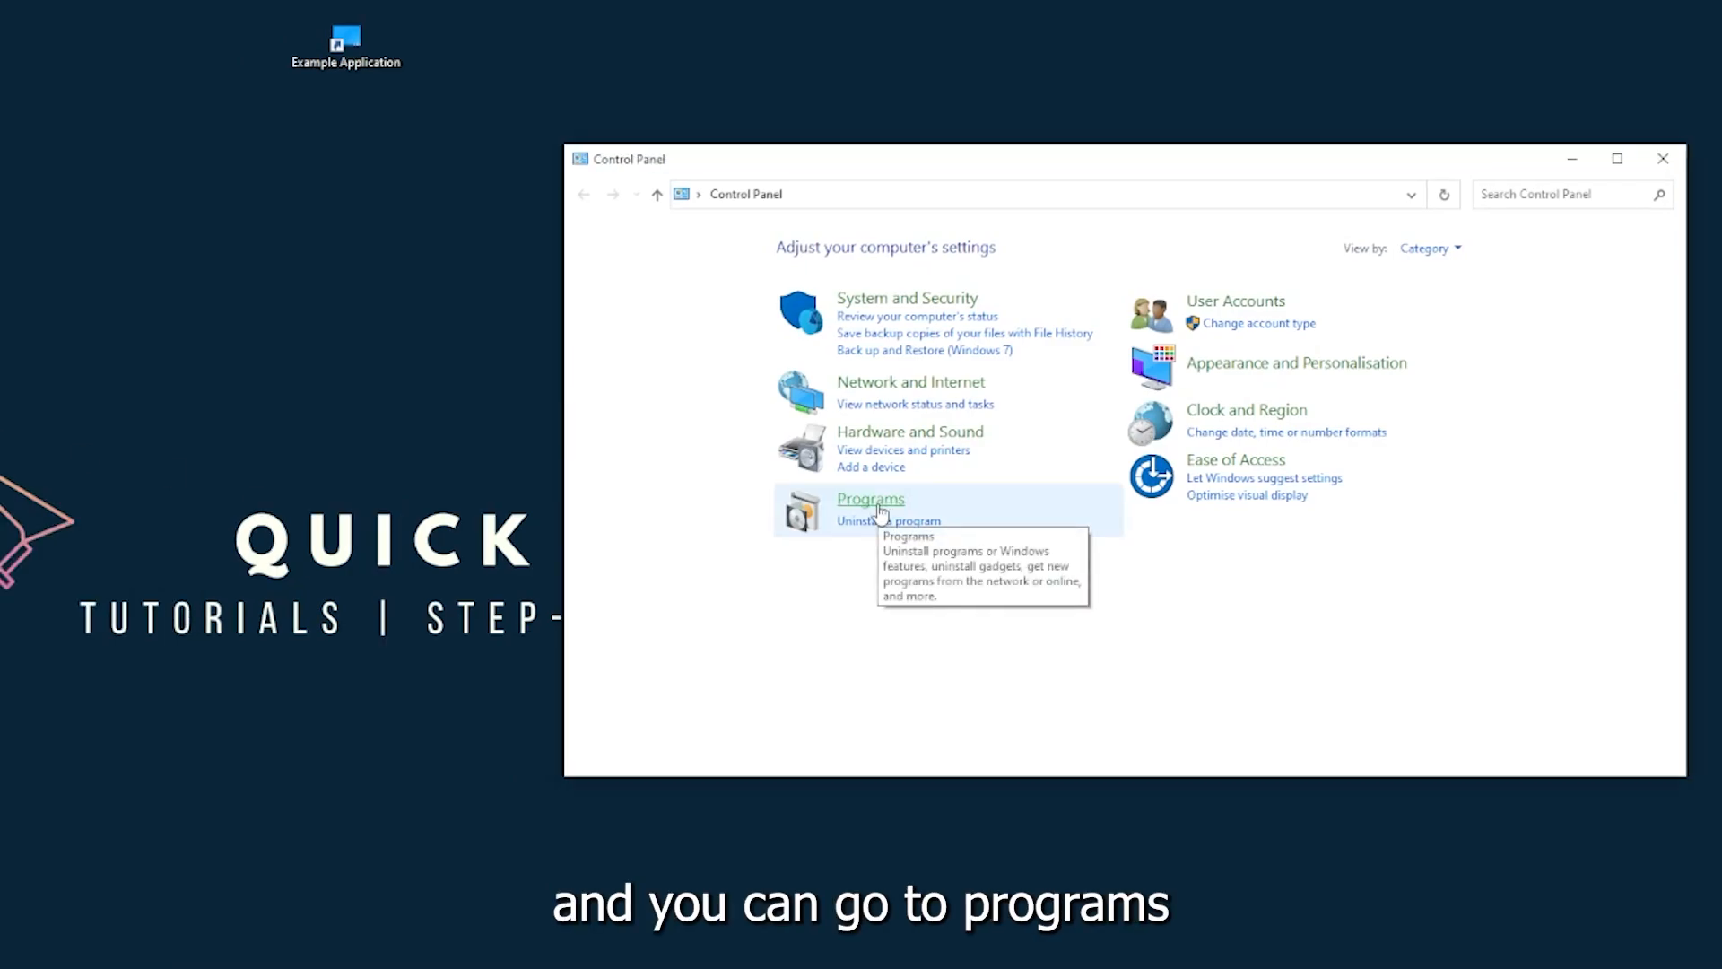
Go through Programs to Programs and Features, listing installed programs.
click(869, 499)
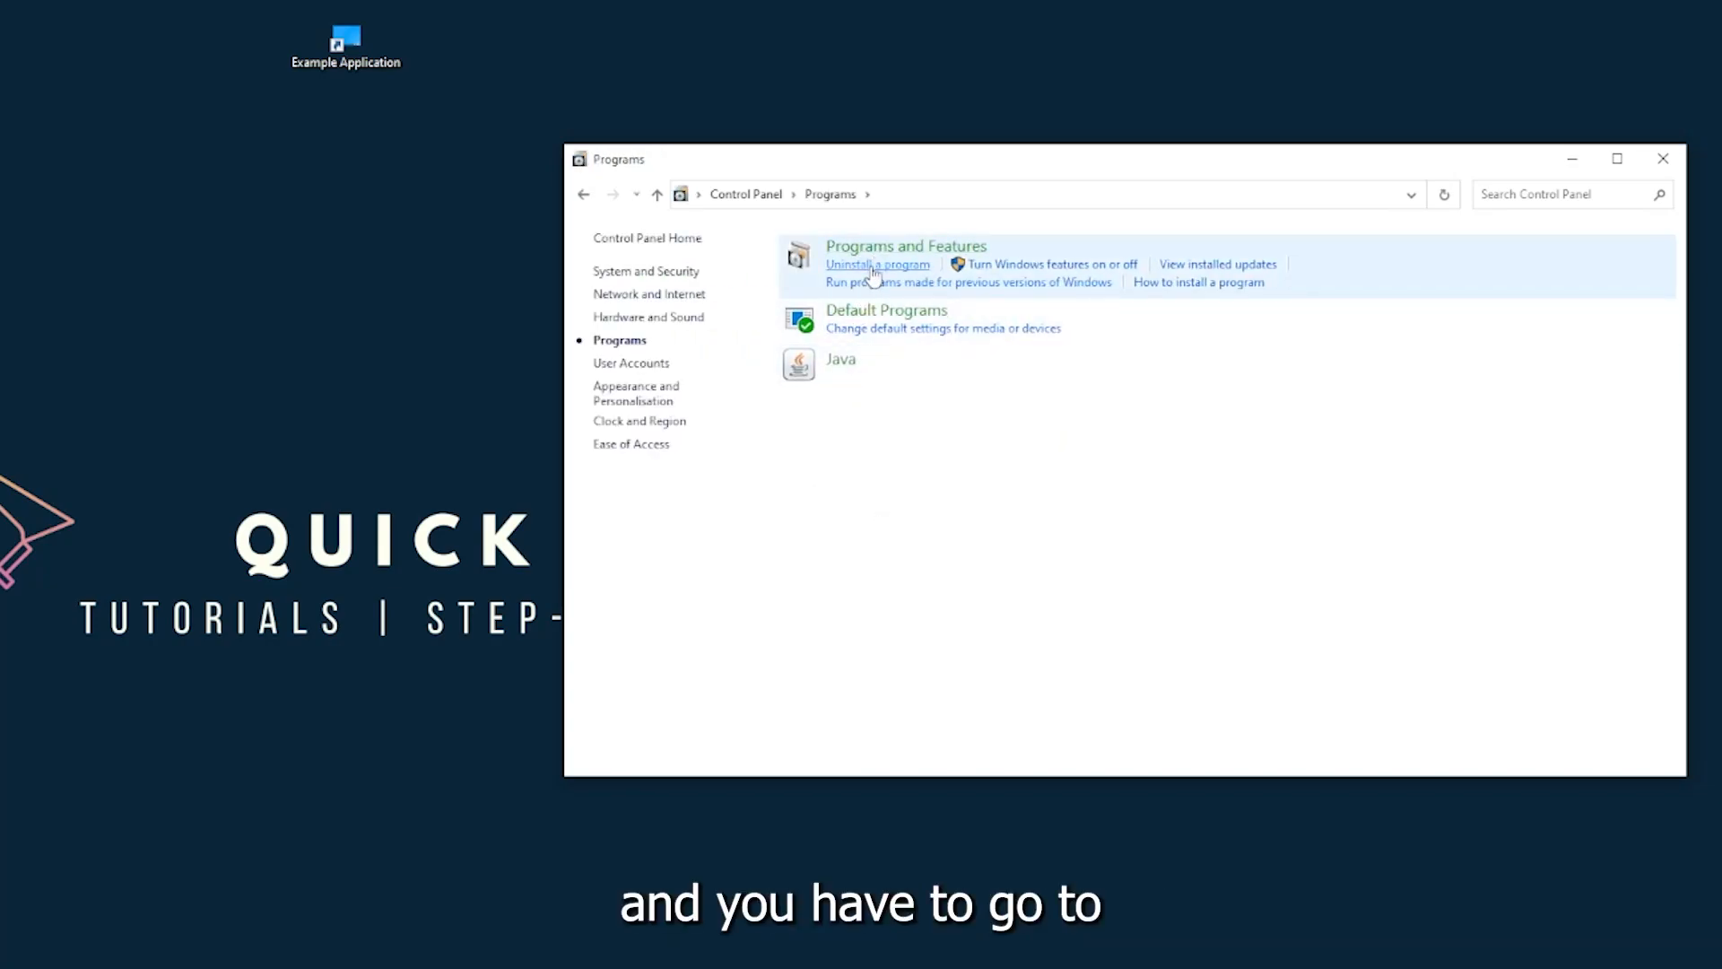
mouse_move(1216, 264)
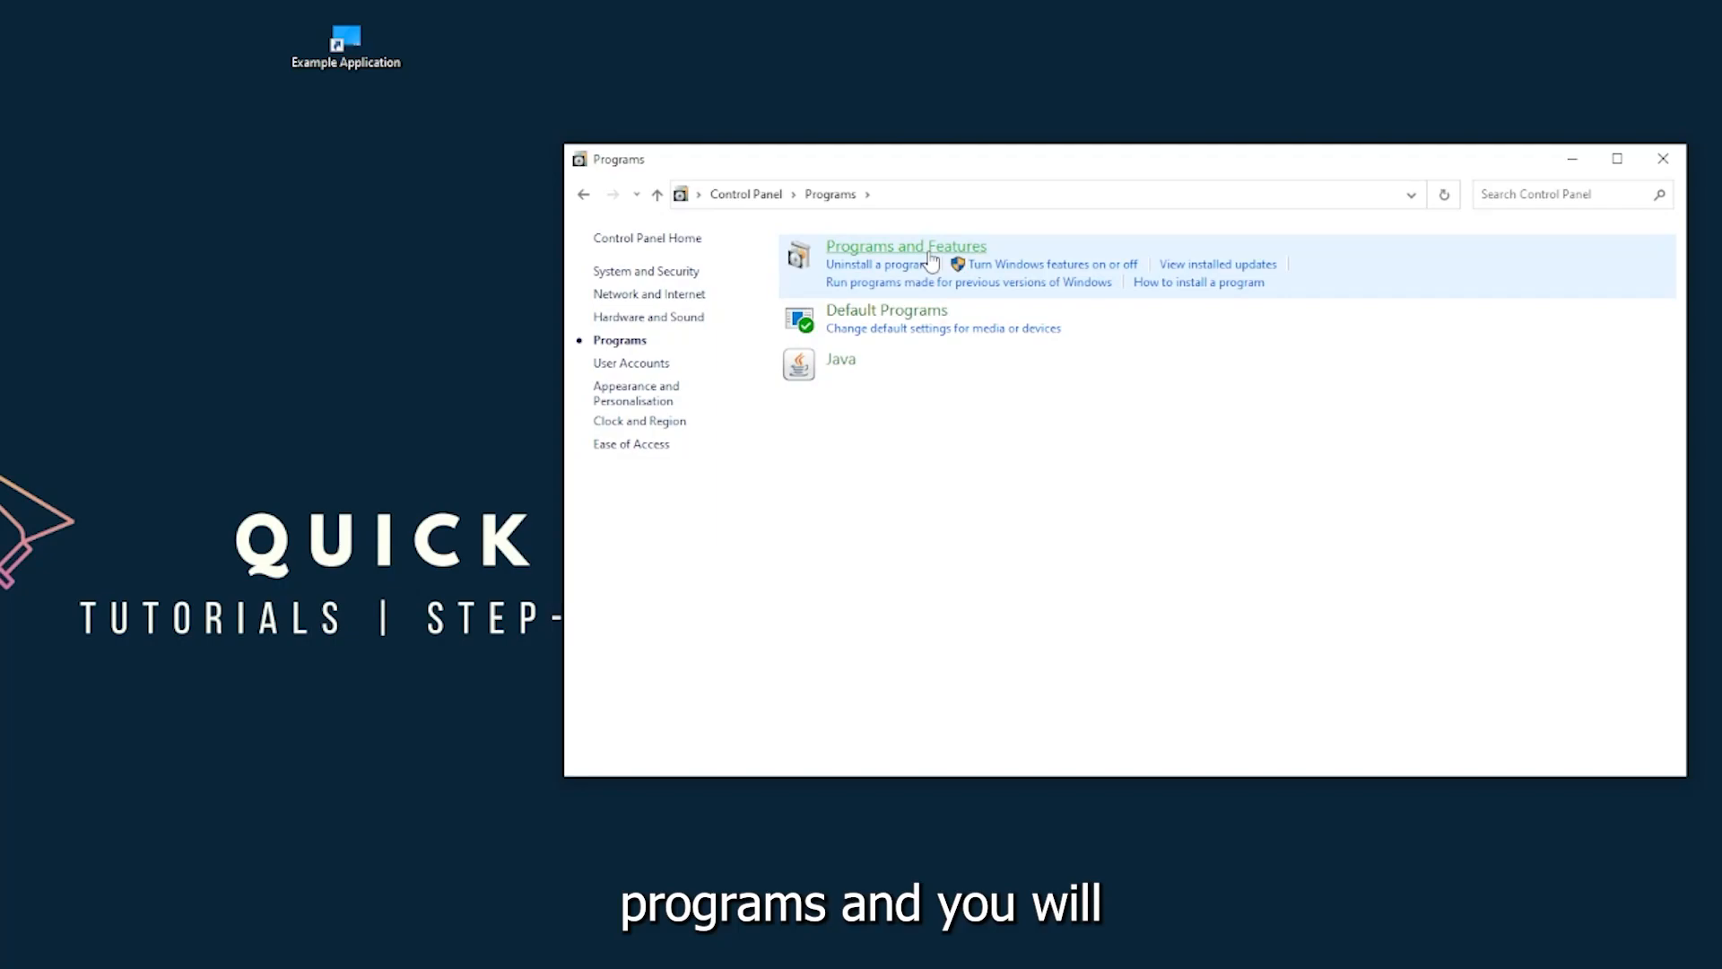
click(904, 246)
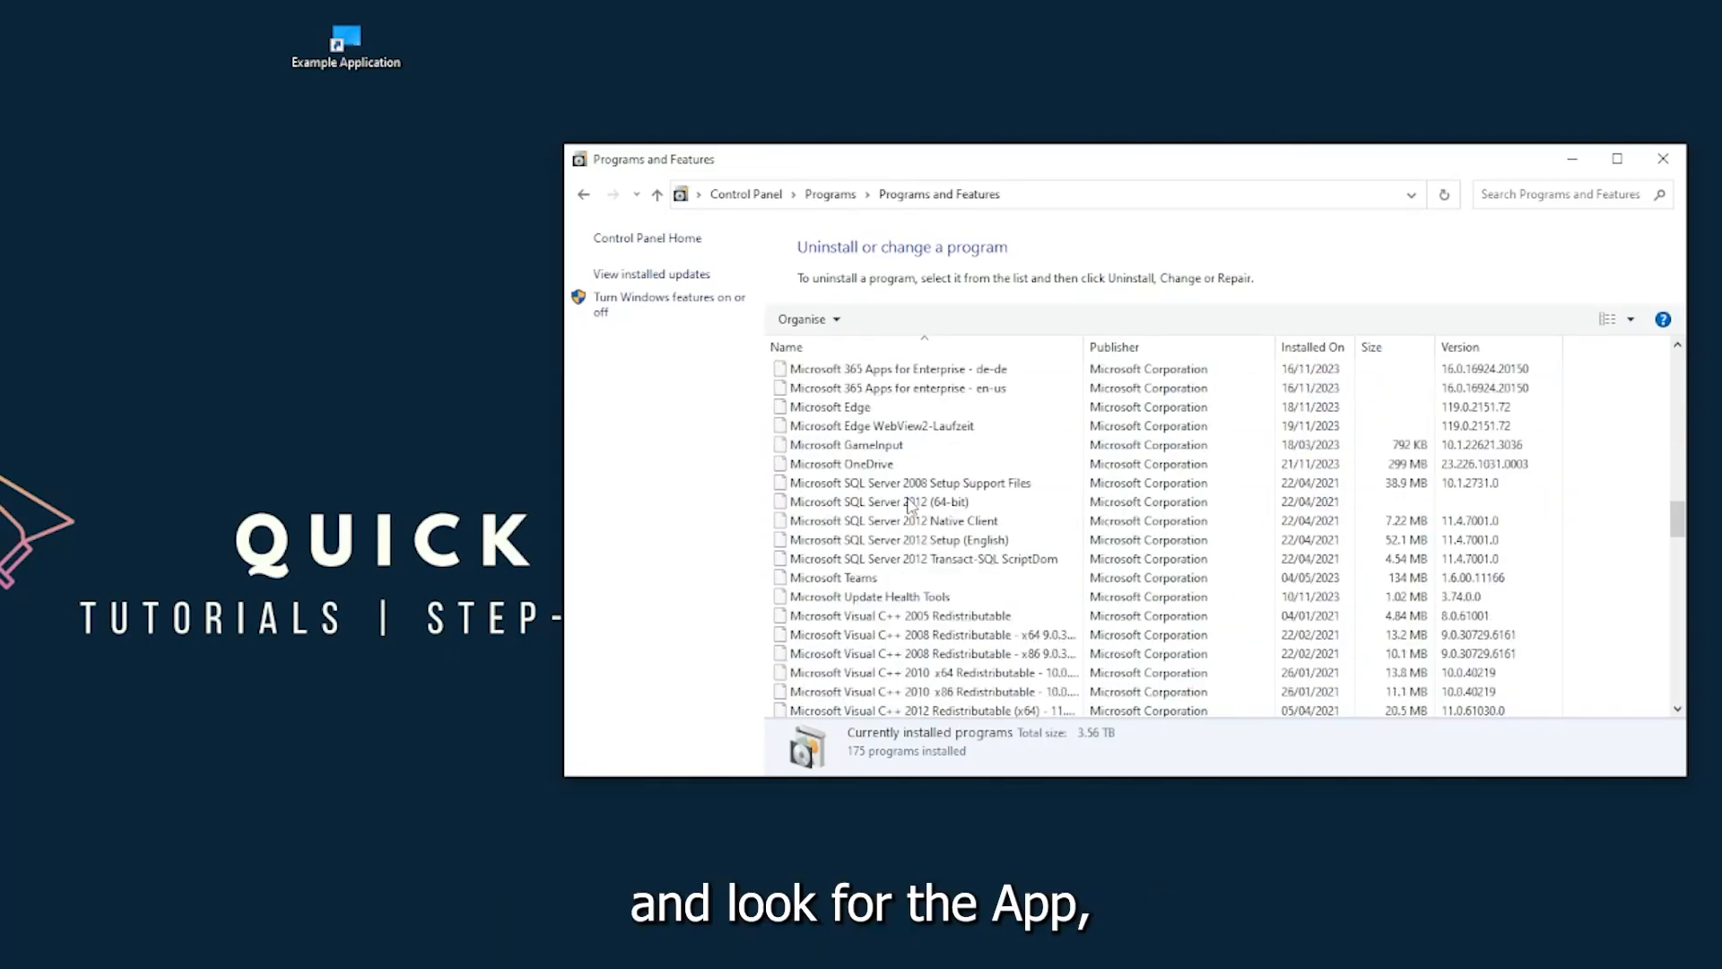
Attempt to uninstall Overwolf and accept removing it from the list after the error.
scroll(down, 3)
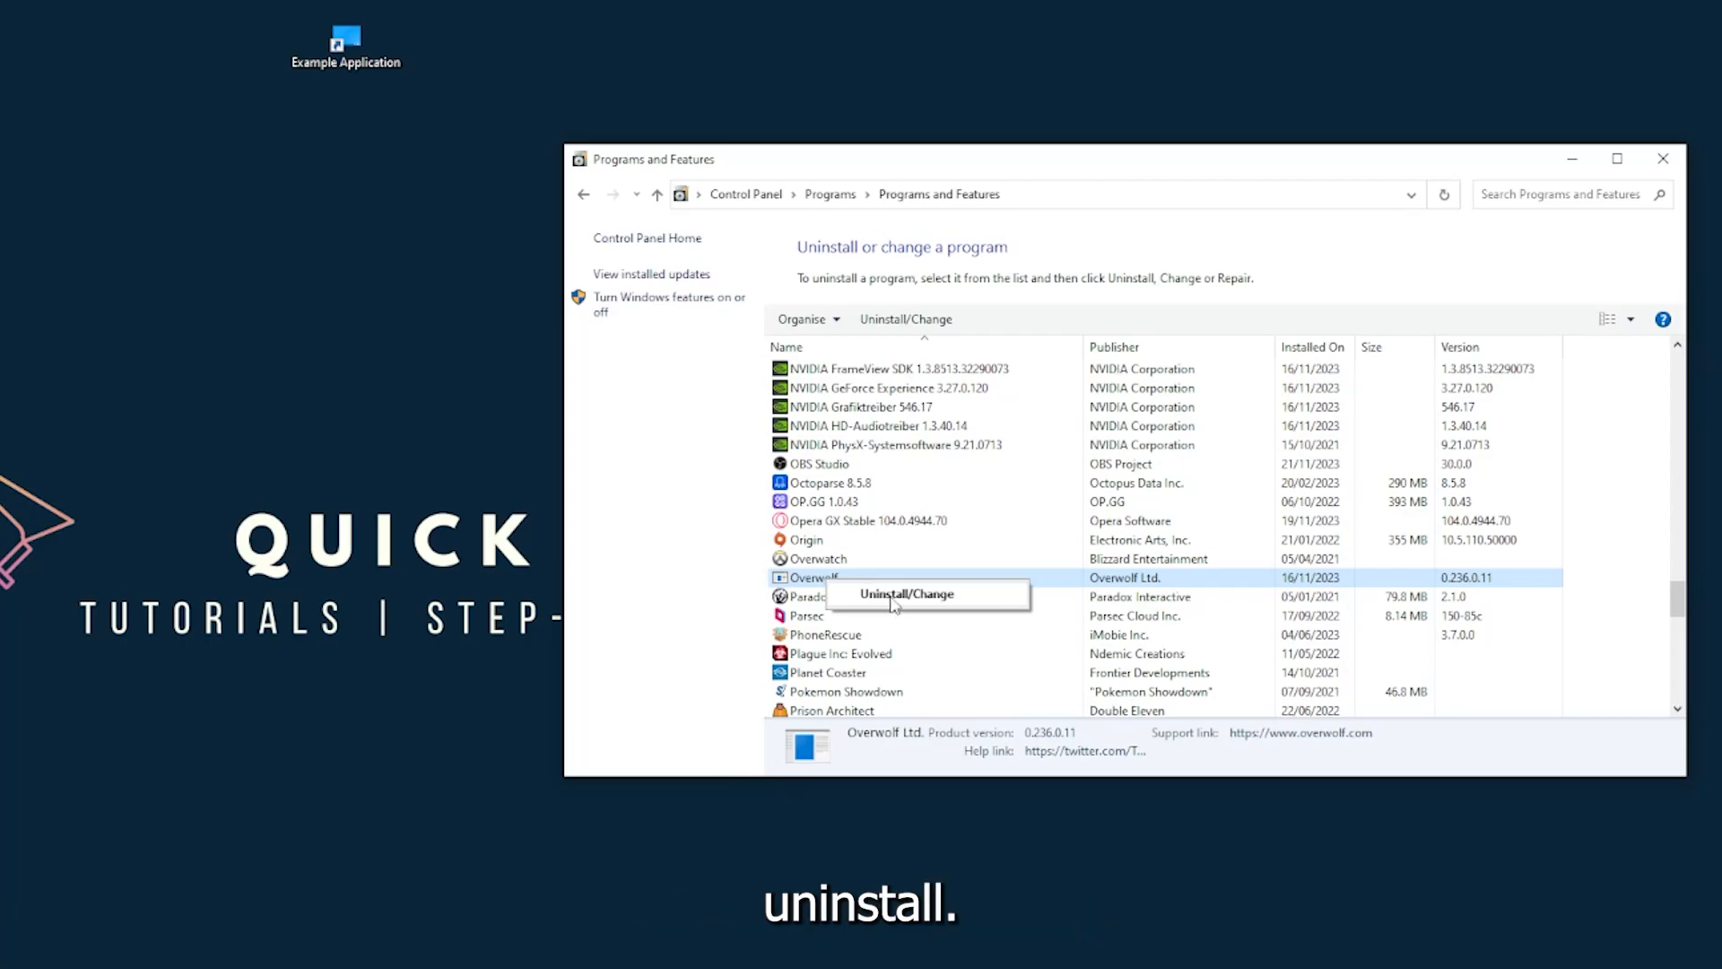
click(906, 594)
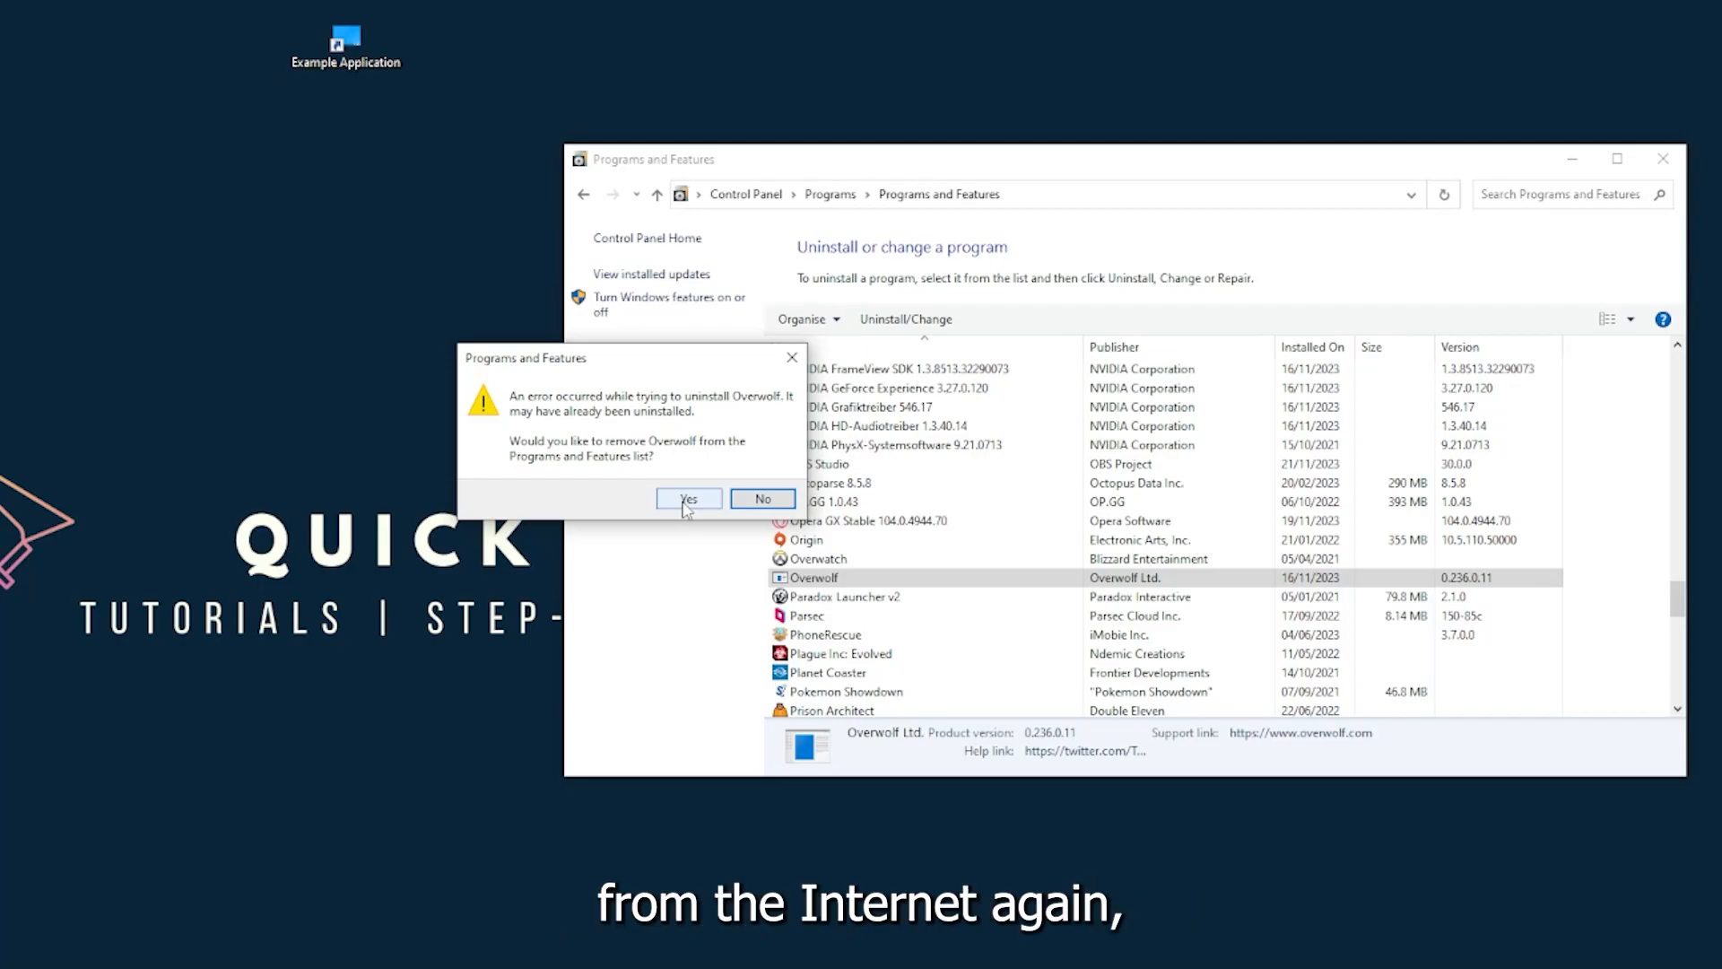
click(688, 498)
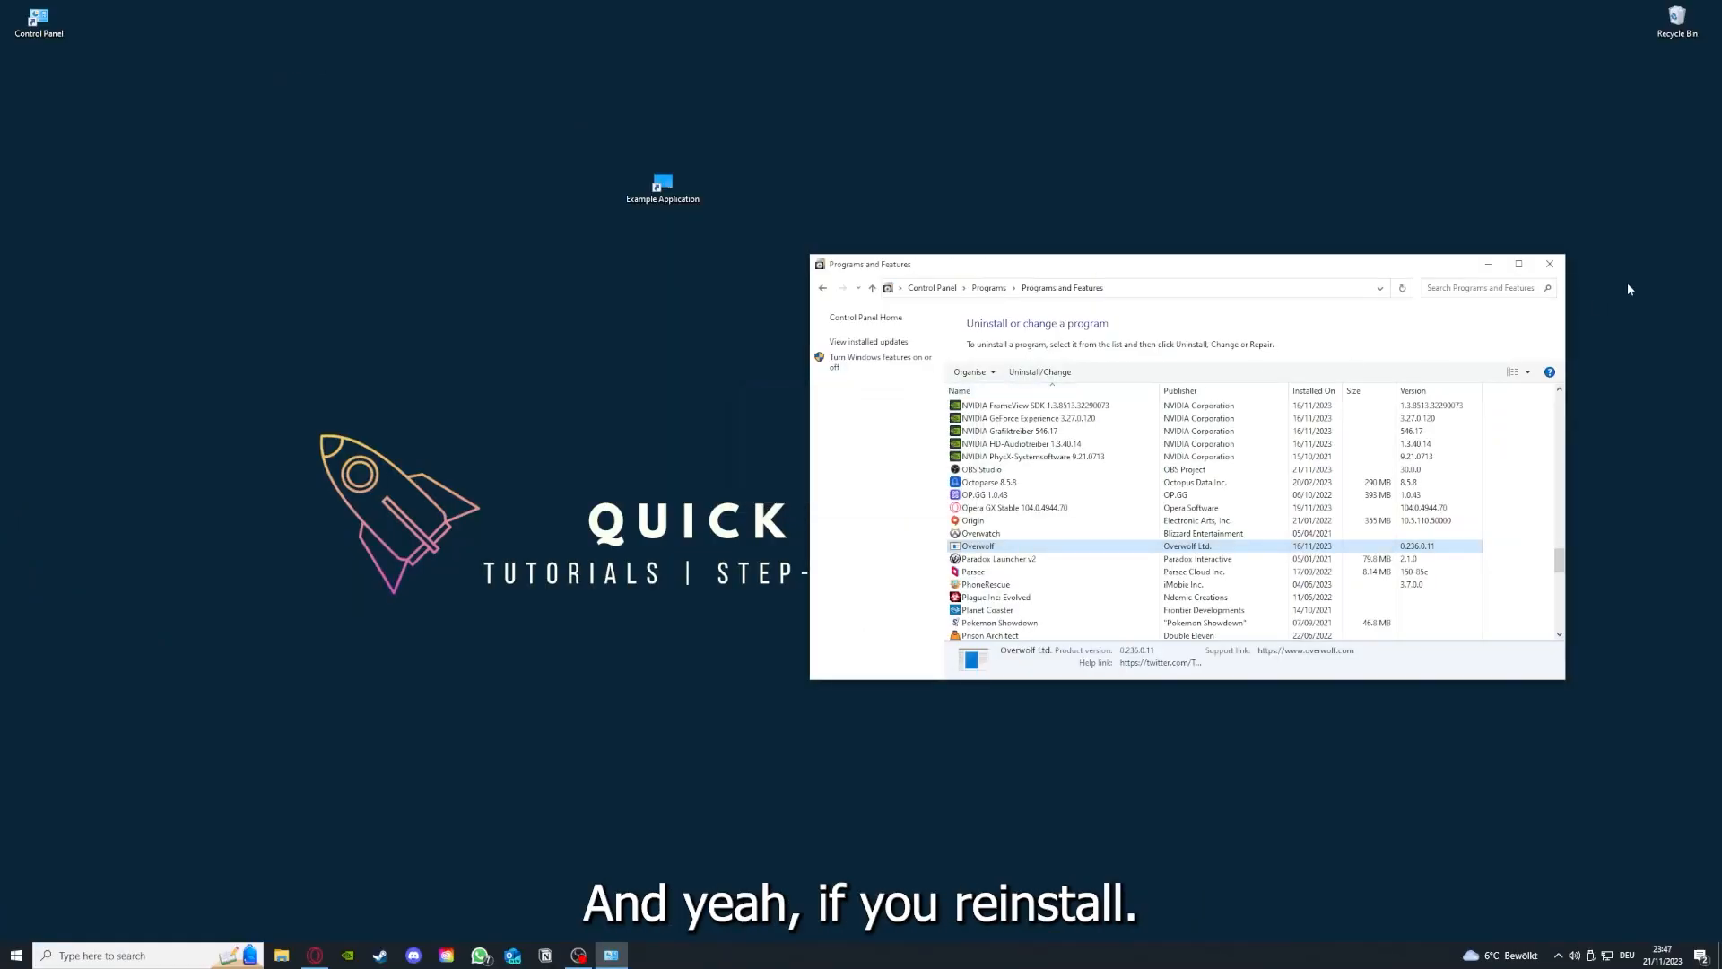
Close the Programs and Features window to return to the desktop.
click(1548, 264)
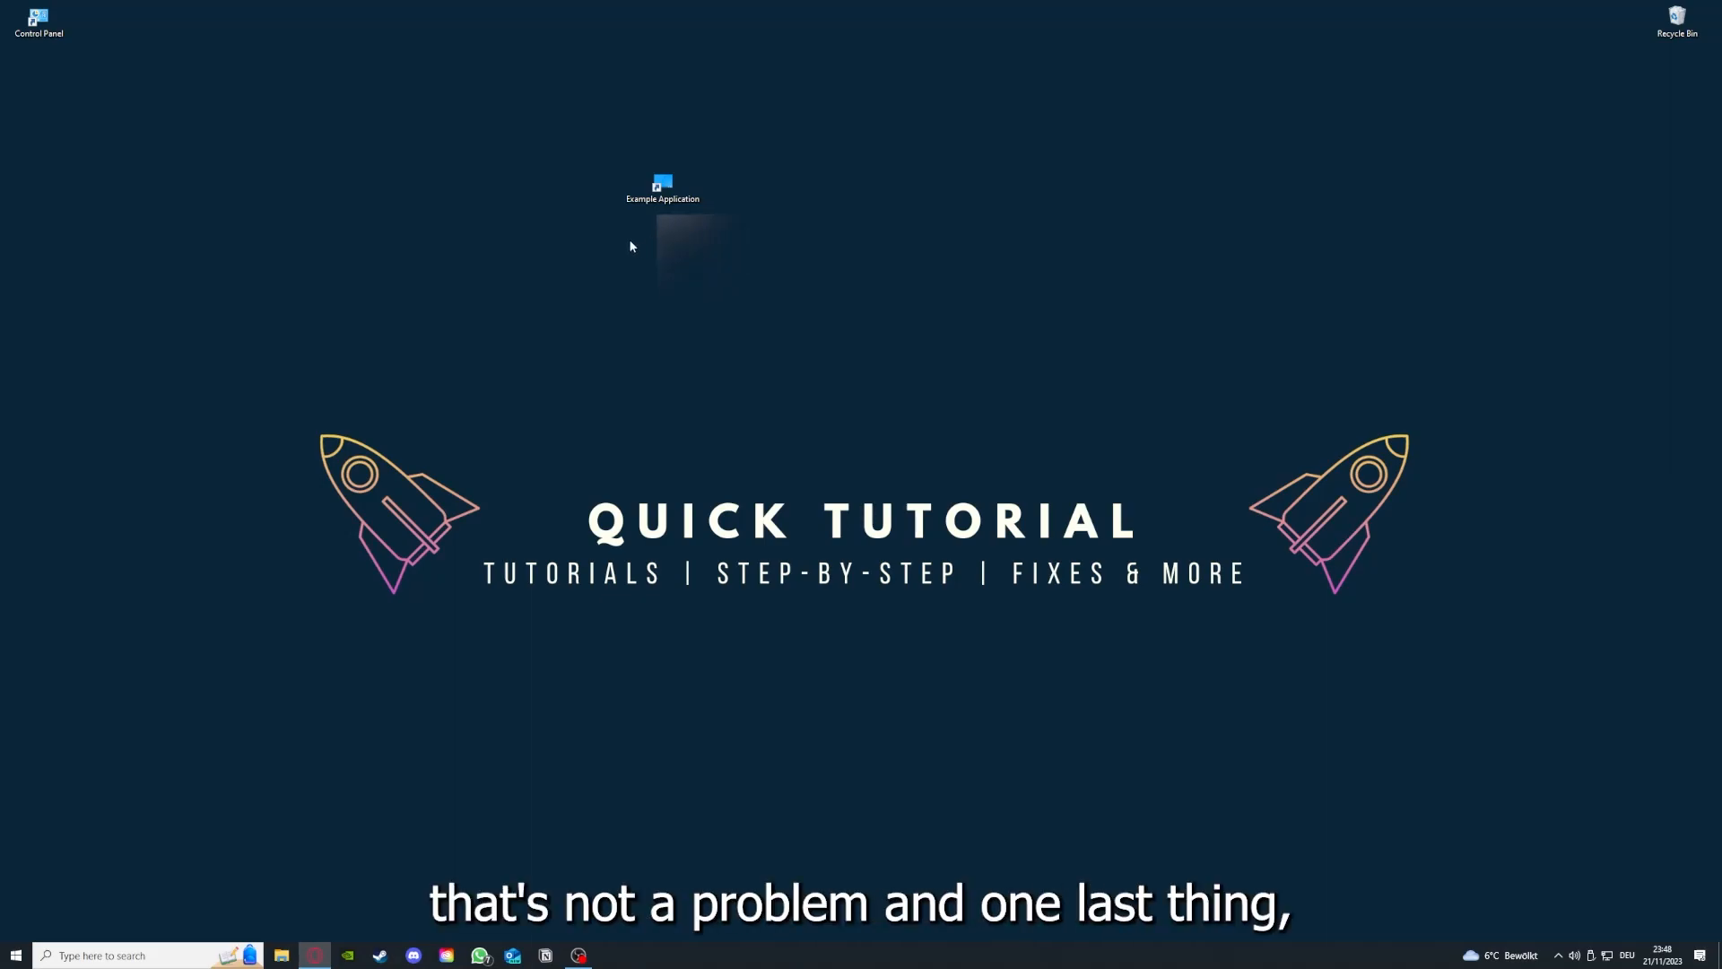
View the Example Application shortcut's Properties, check its Details, and return to the Shortcut settings.
right_click(662, 185)
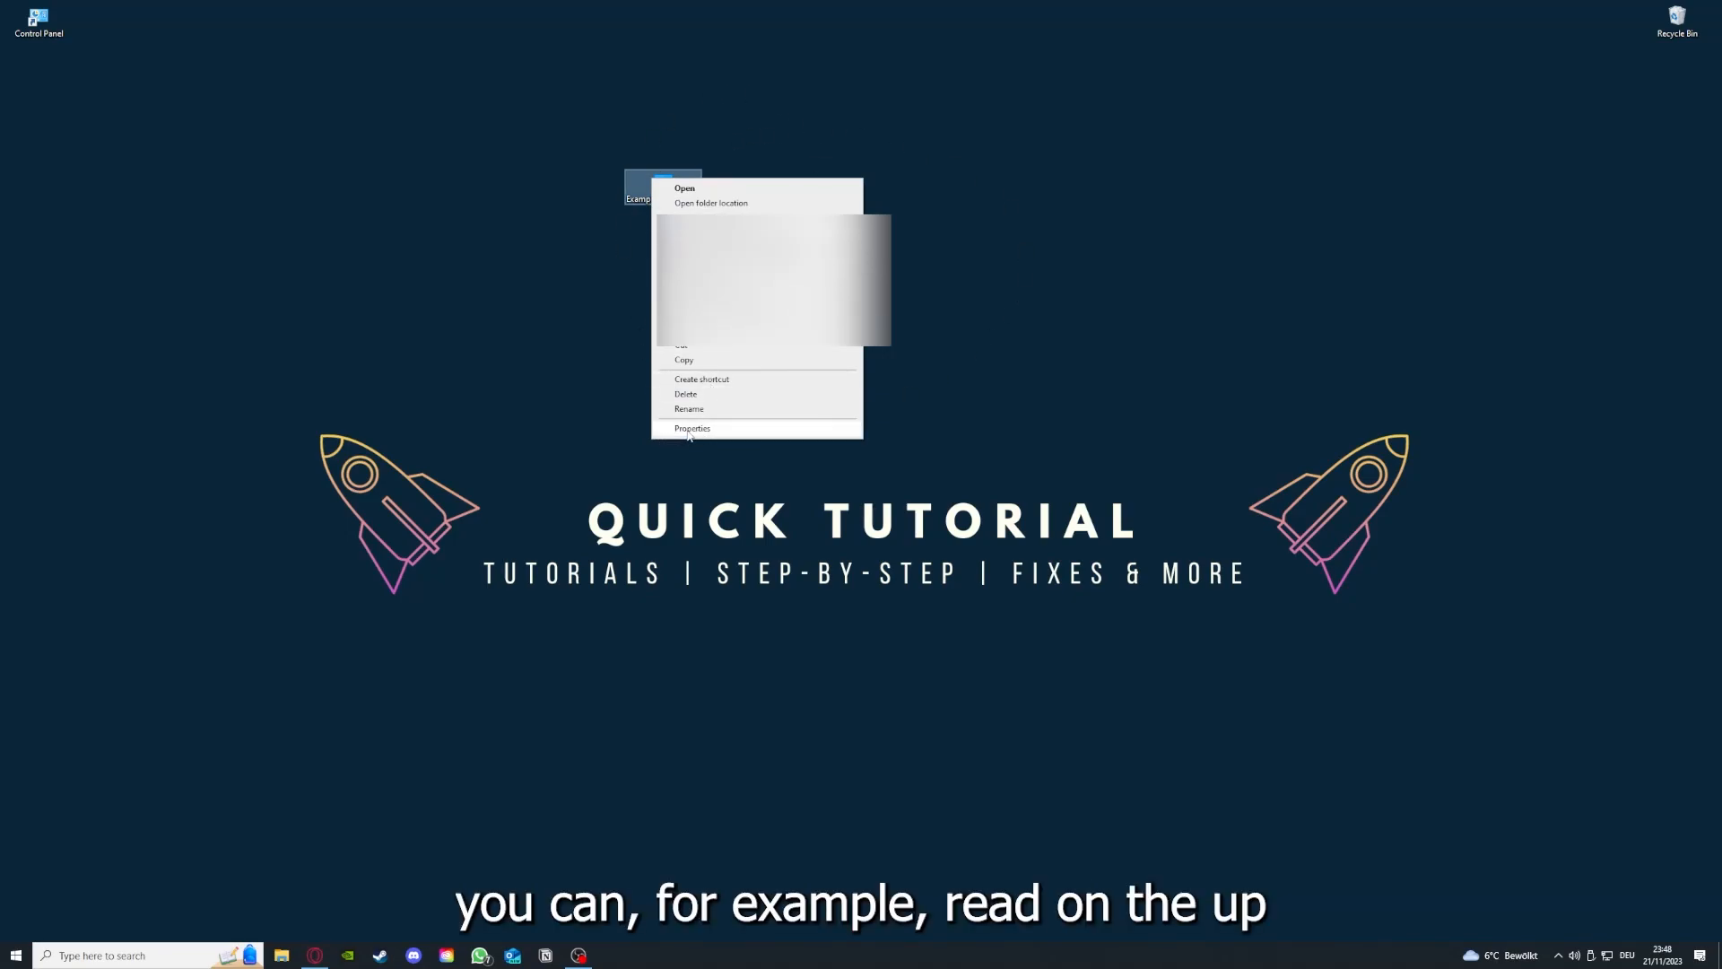
click(693, 428)
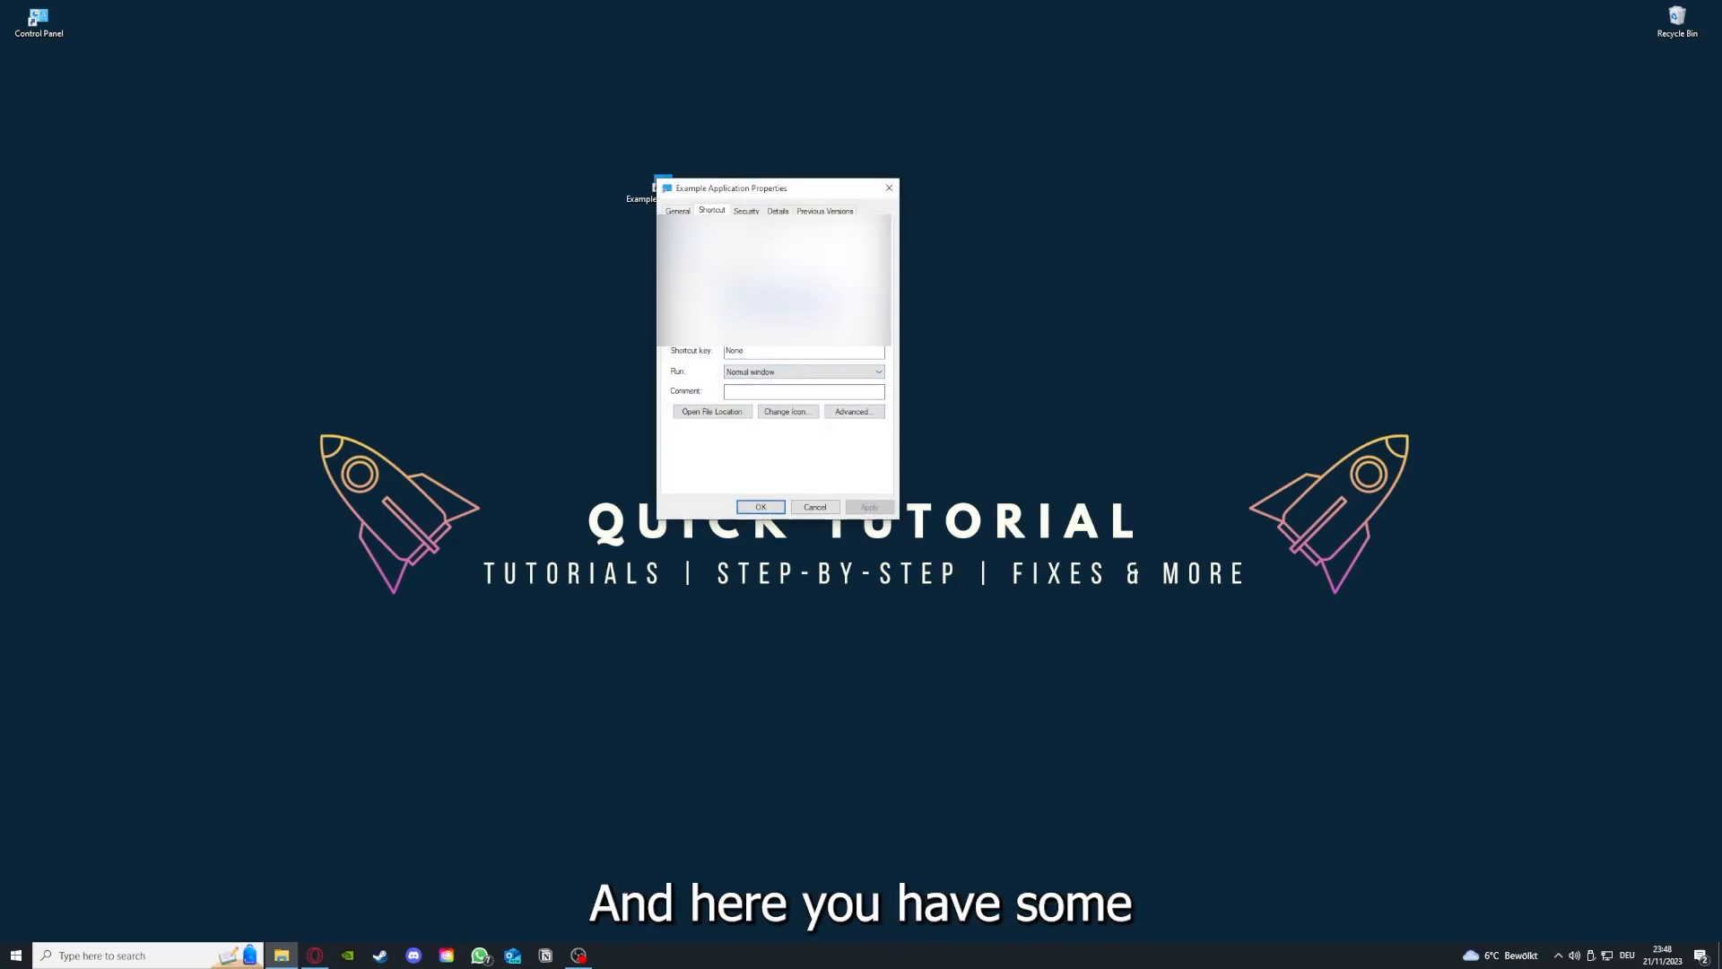
click(777, 212)
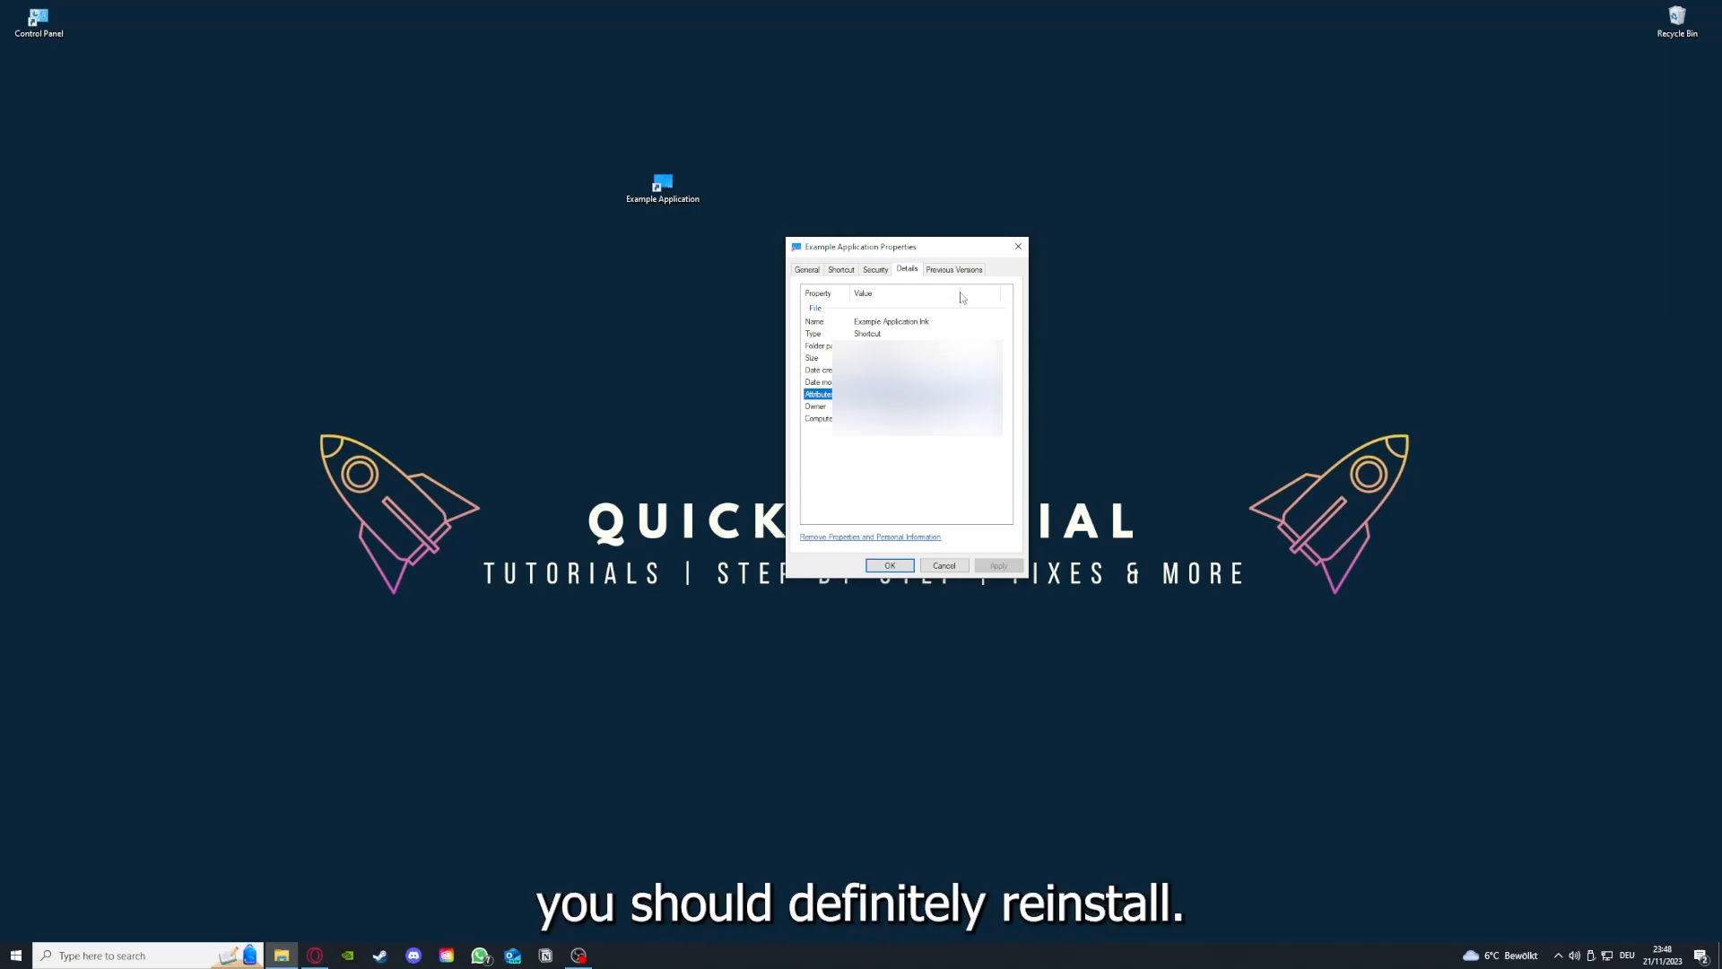
click(841, 271)
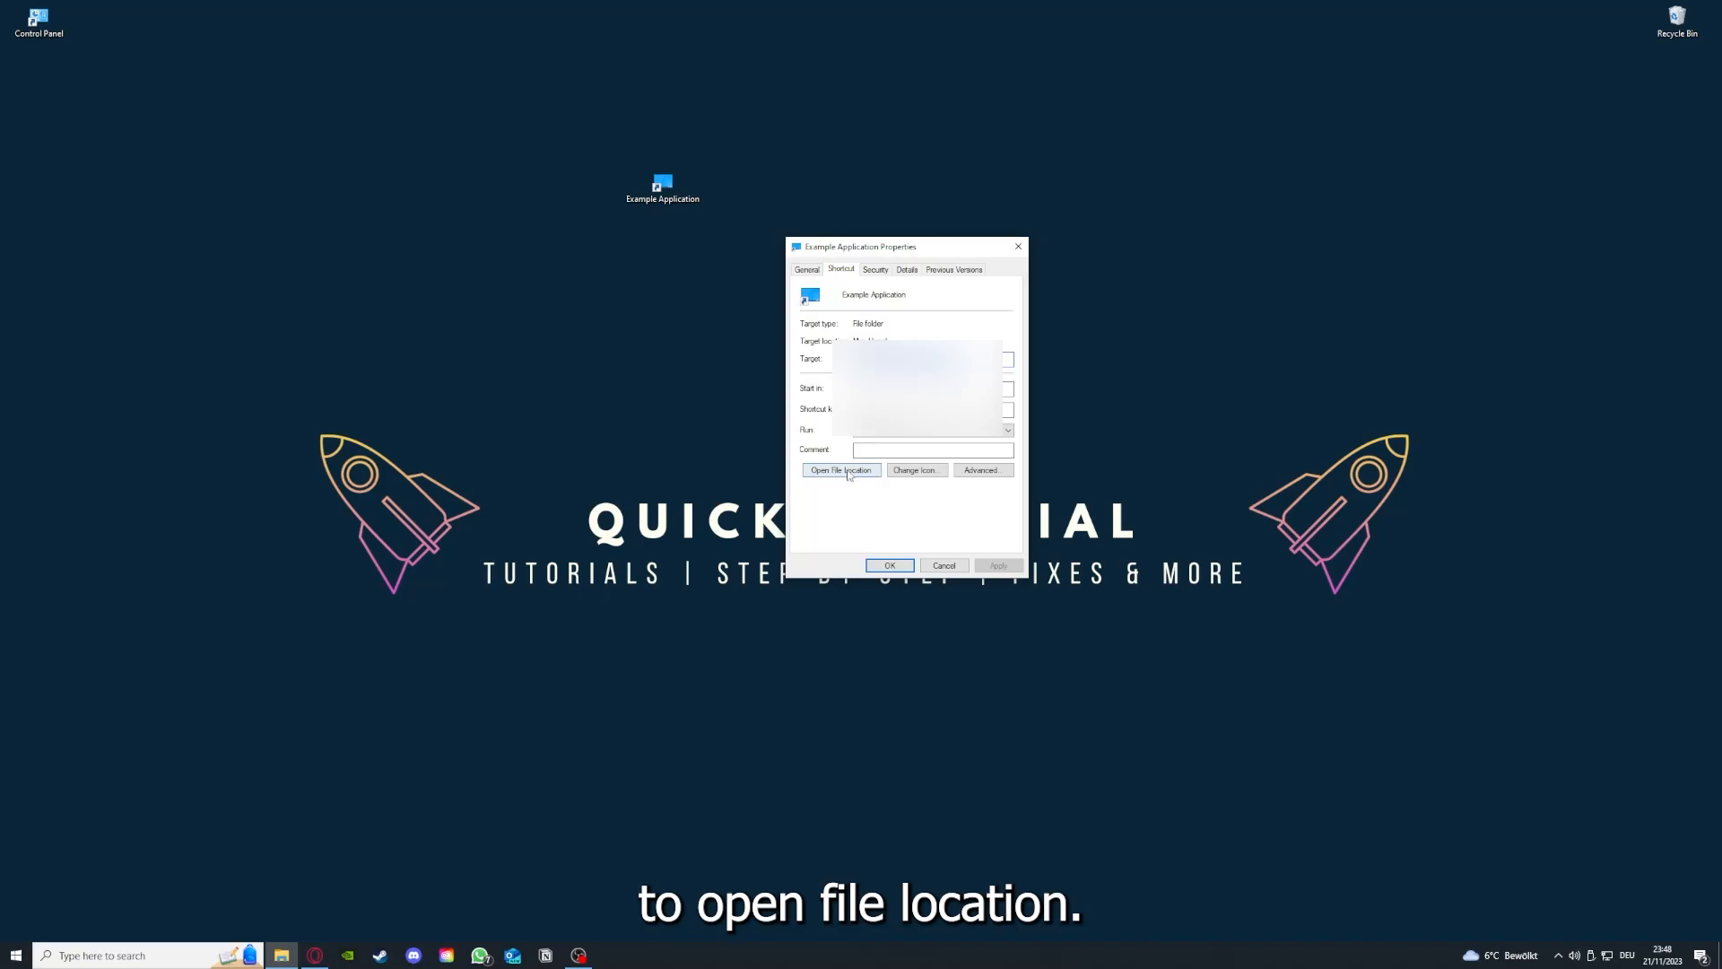
Use Open File Location on the shortcut, bringing up File Explorer at This PC.
click(841, 470)
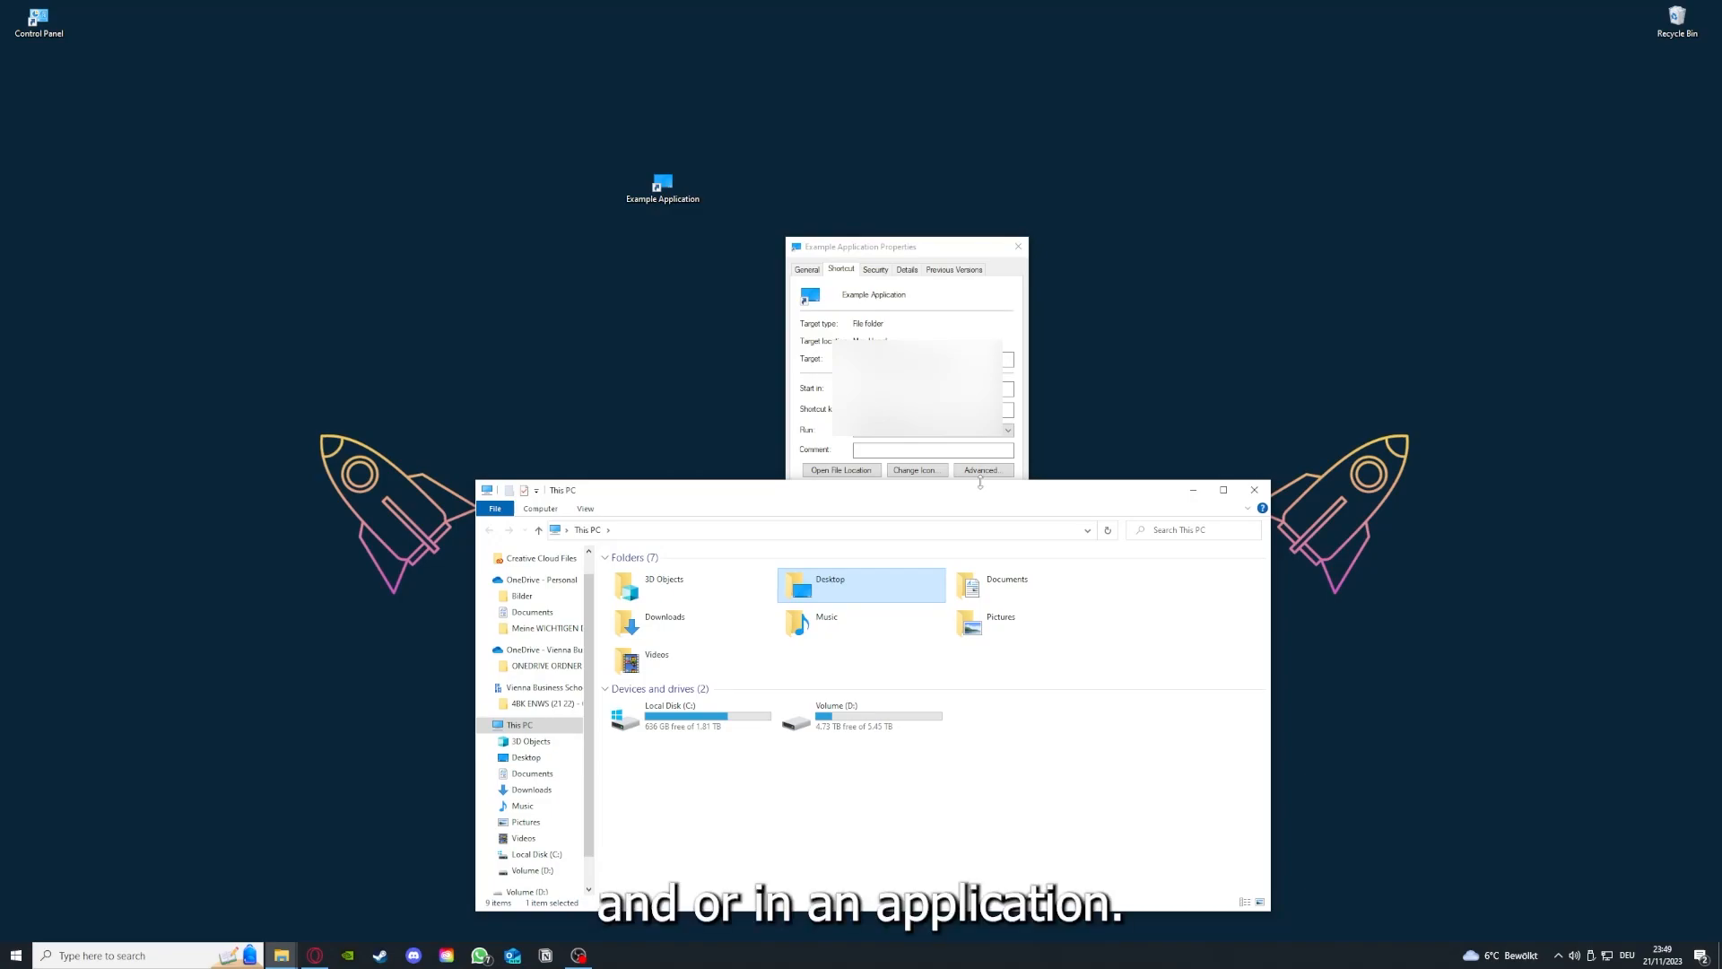
mouse_move(1117, 500)
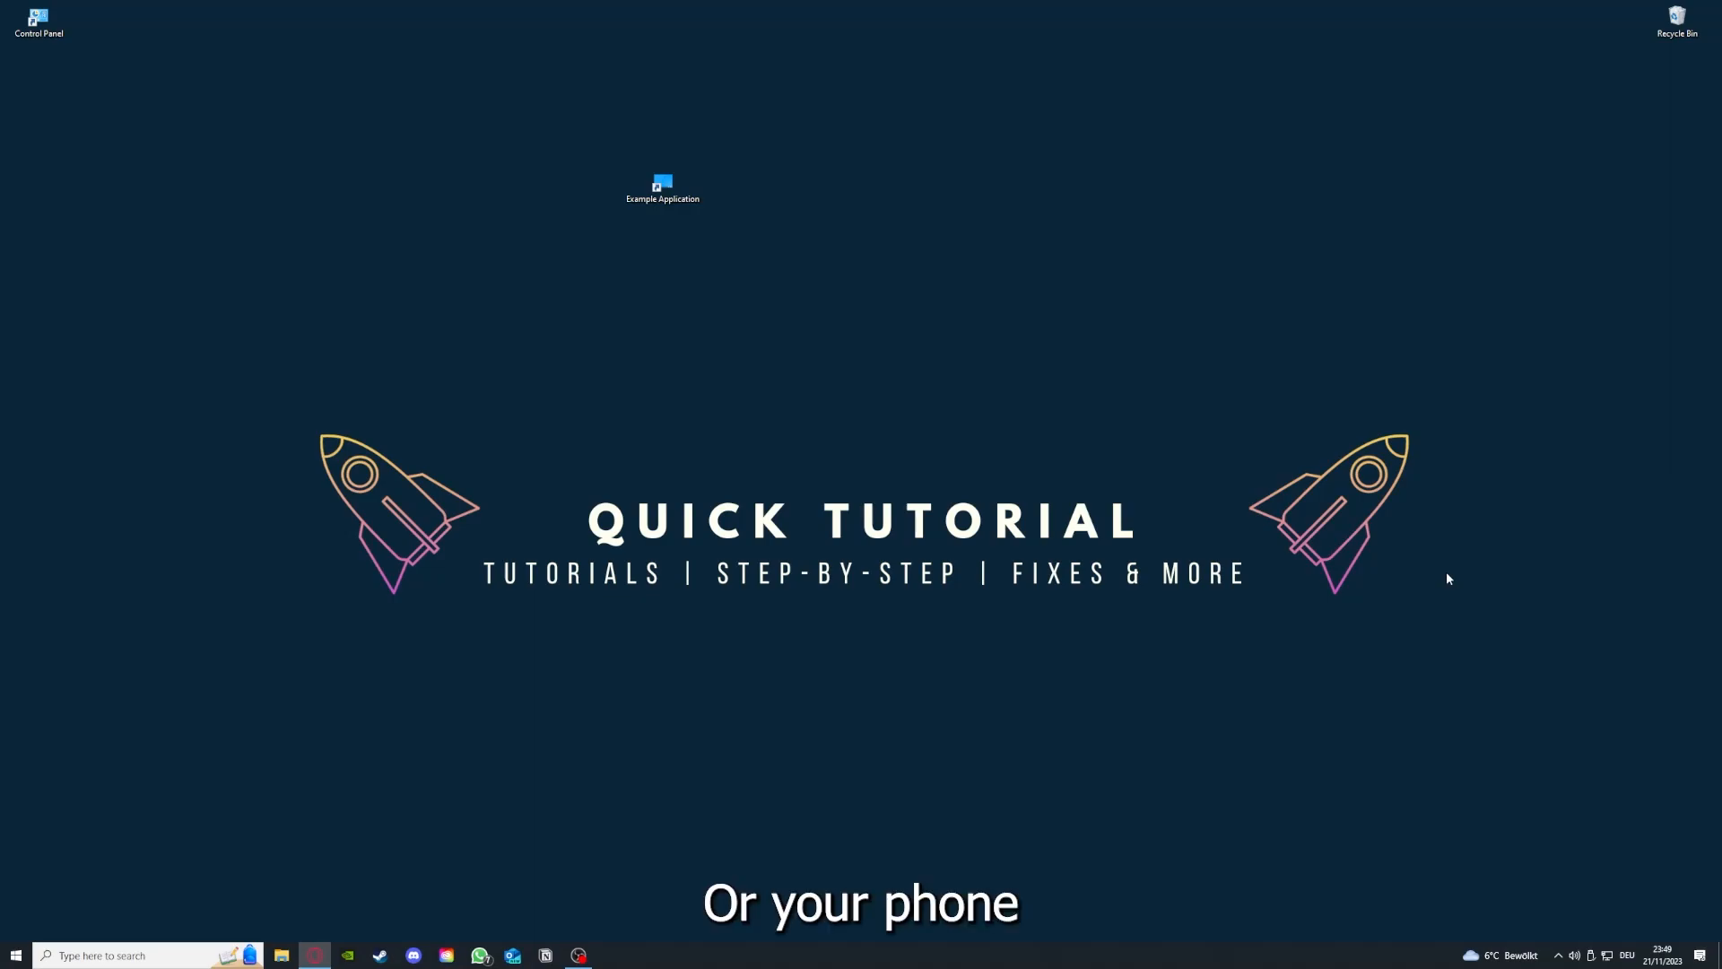
mouse_move(1485, 572)
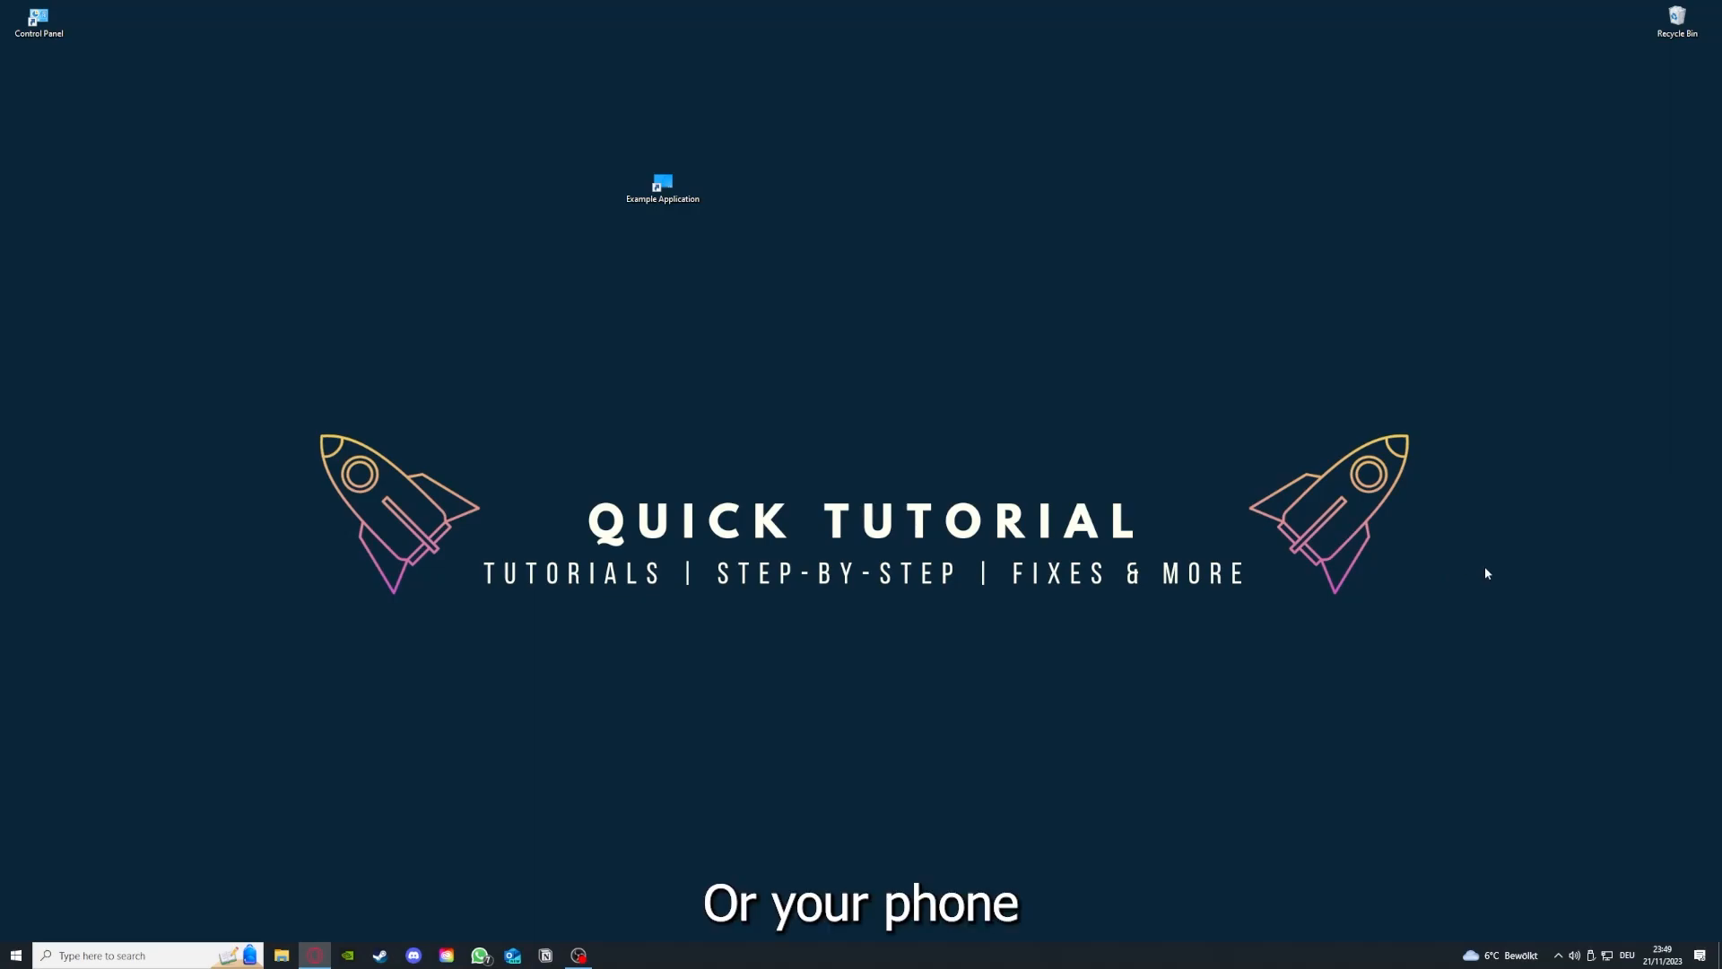
mouse_move(1302, 488)
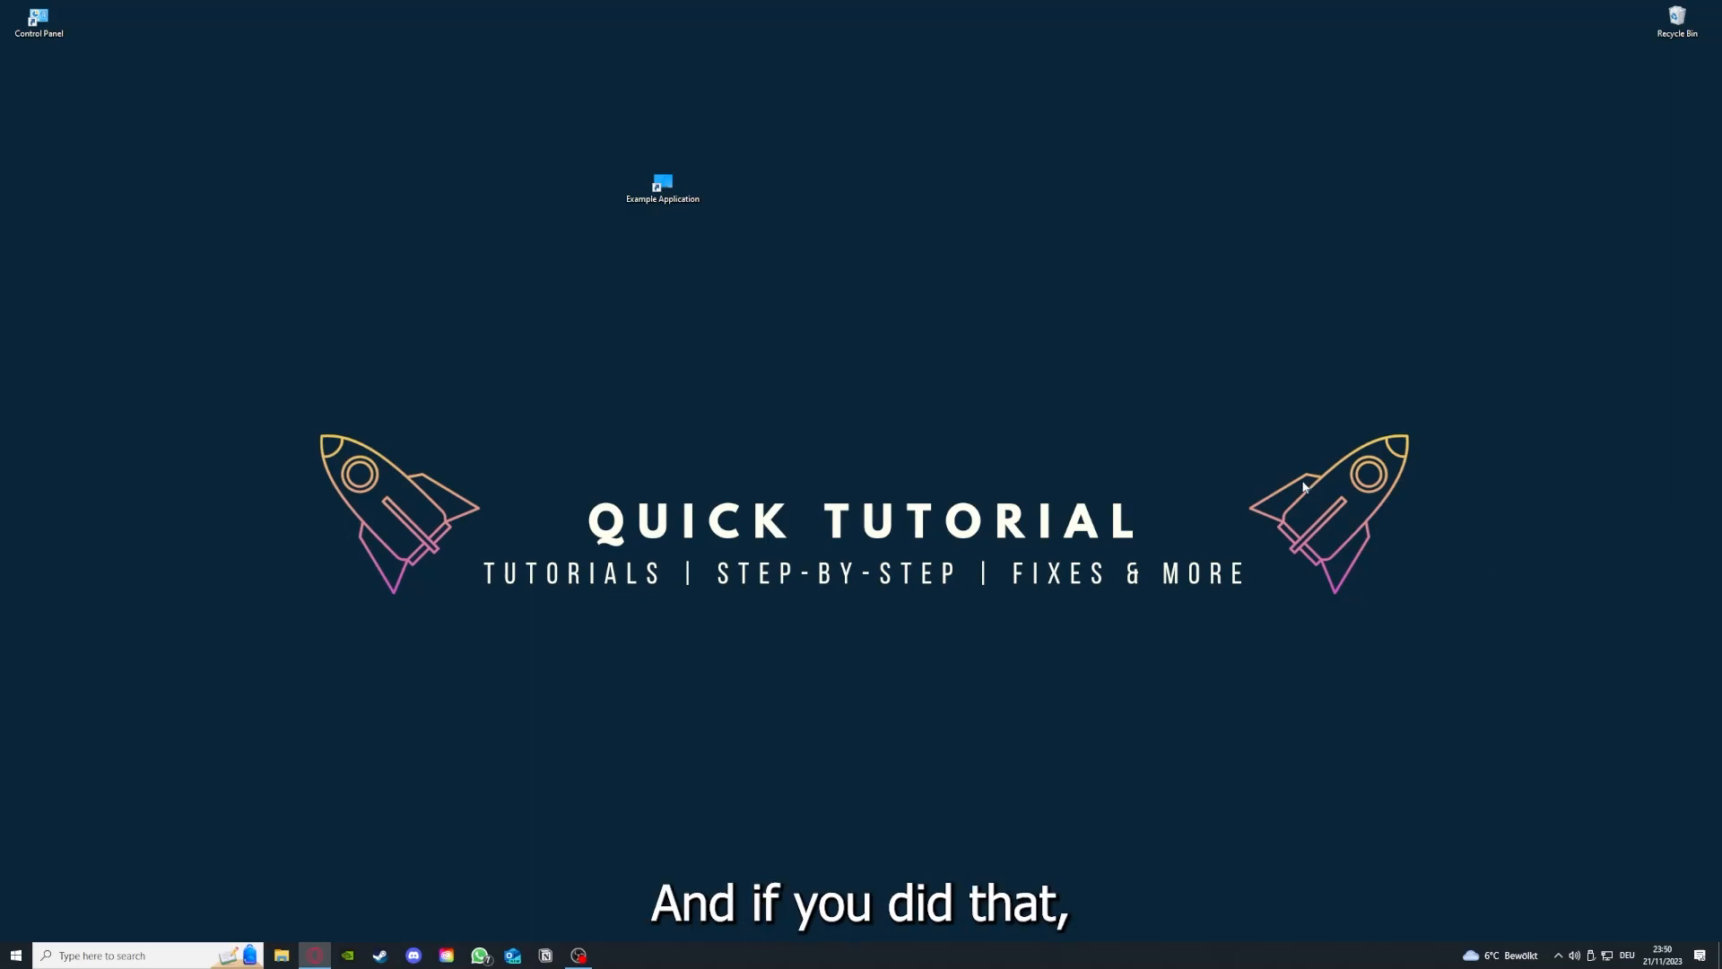
mouse_move(1413, 524)
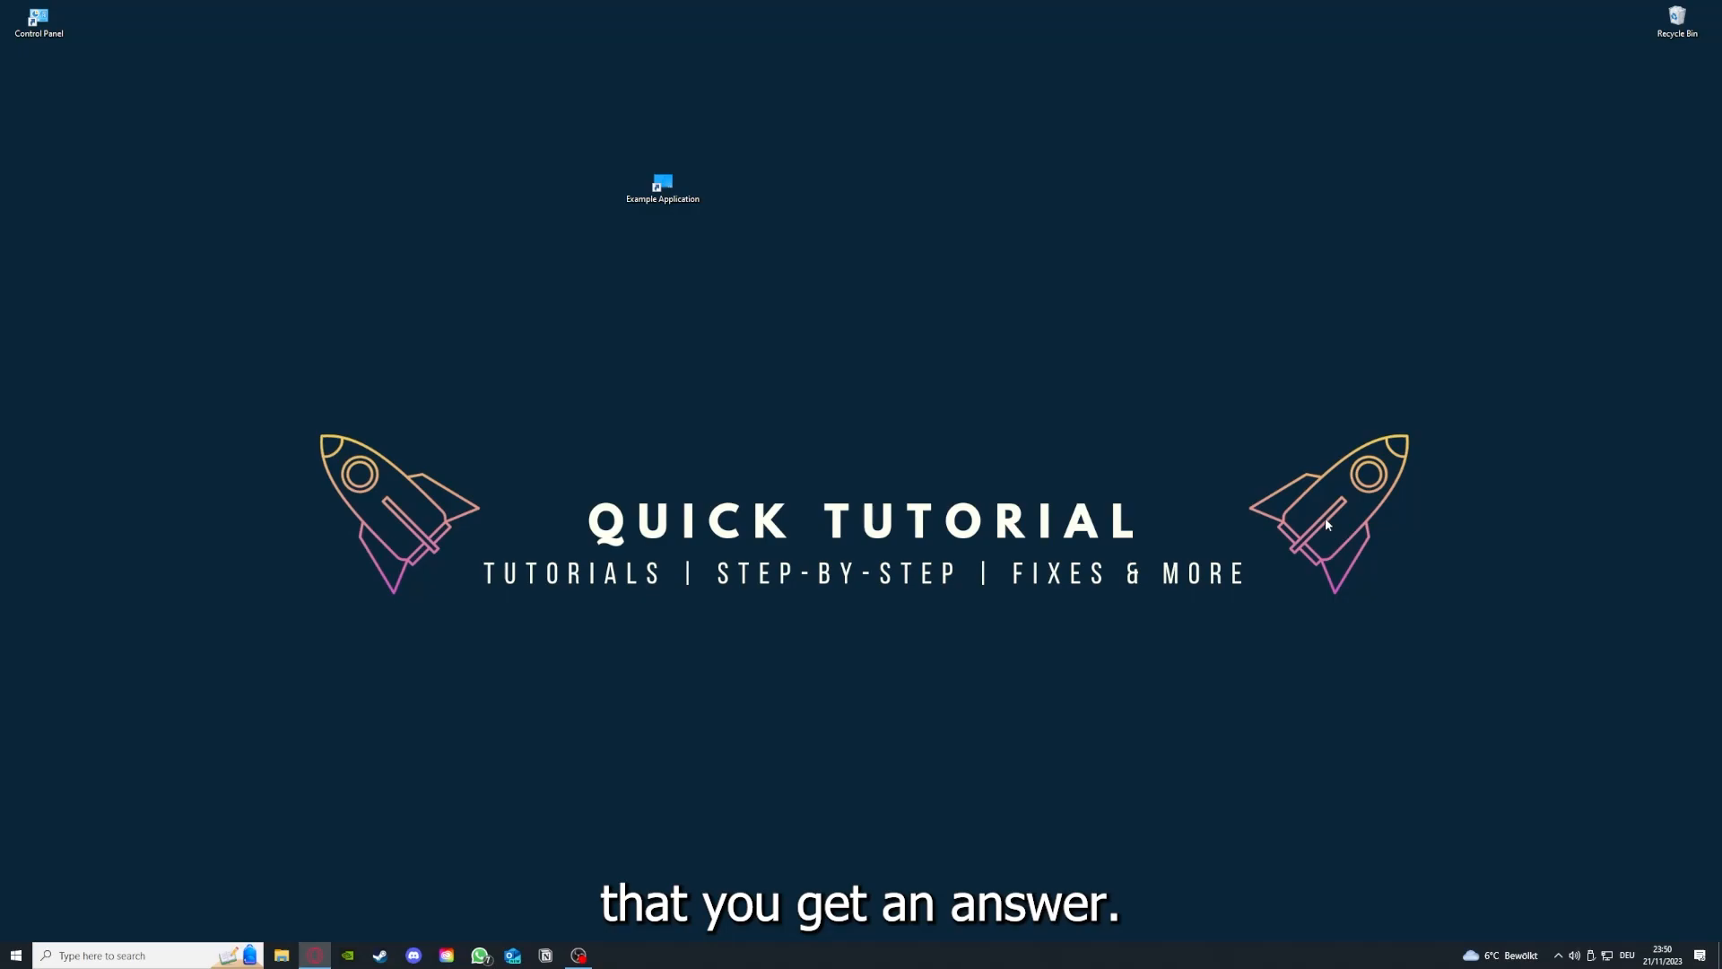
mouse_move(550, 367)
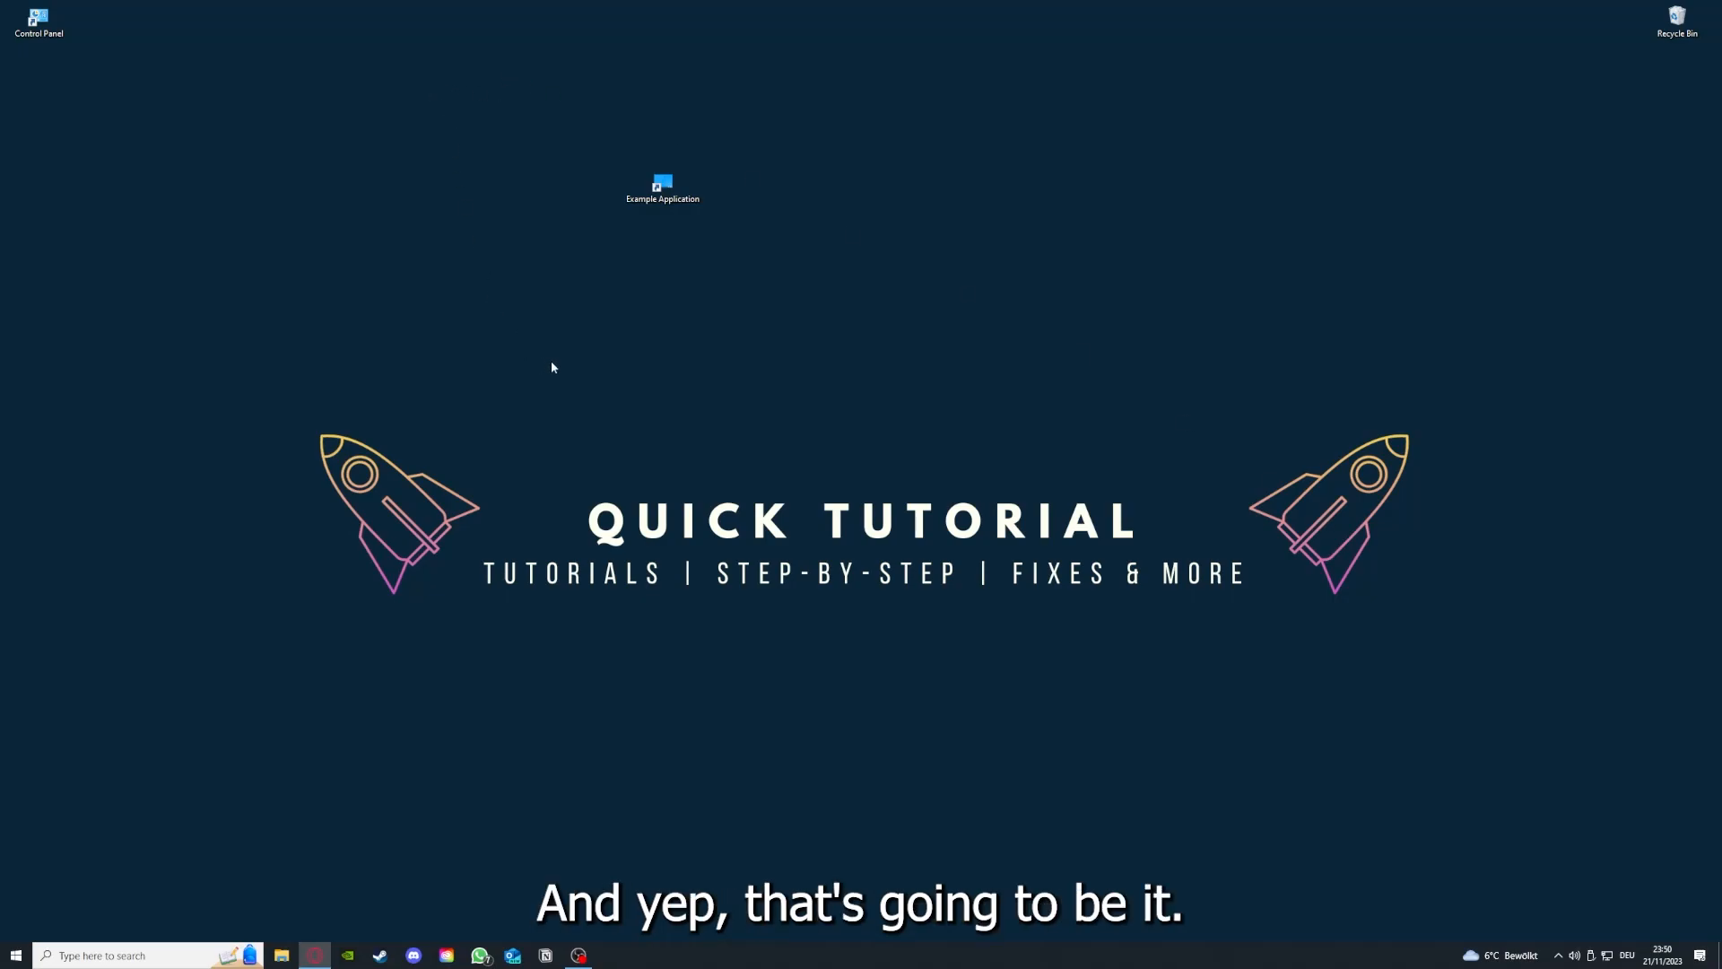